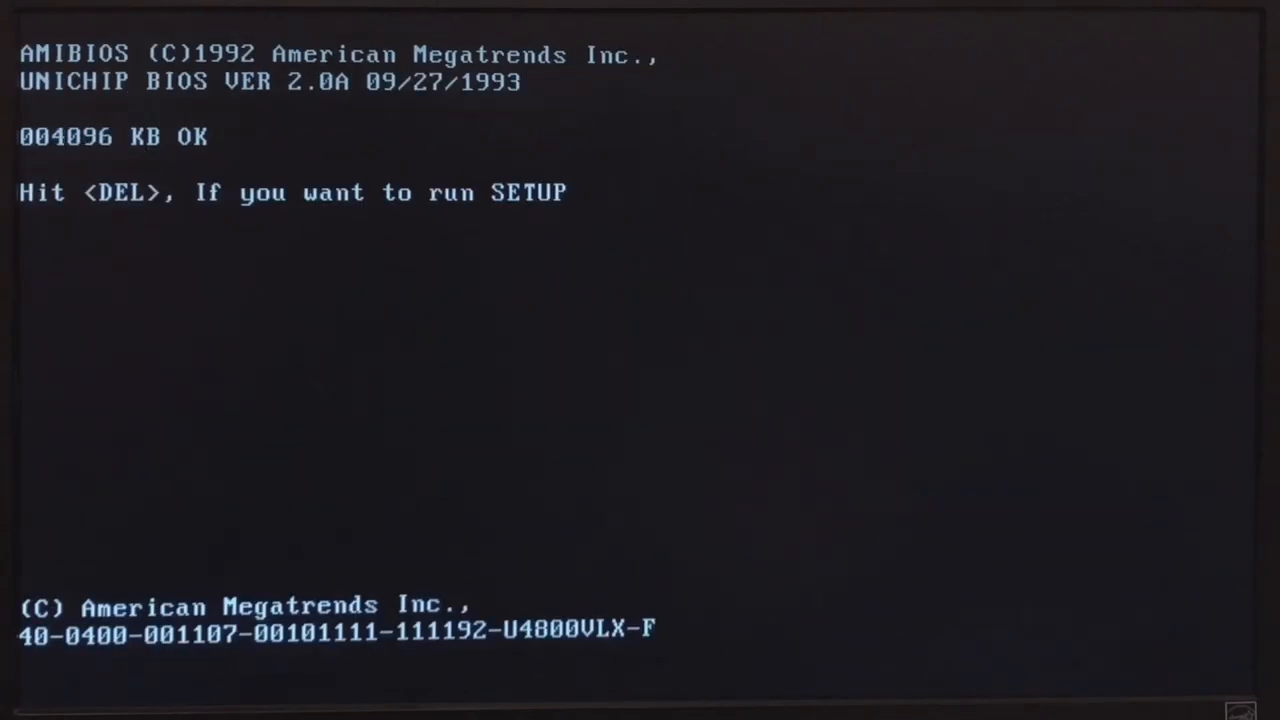
Step: Enter AMIBIOS setup at boot and navigate the main menu to Advanced CMOS Setup
{"action": "key", "text": "delete"}
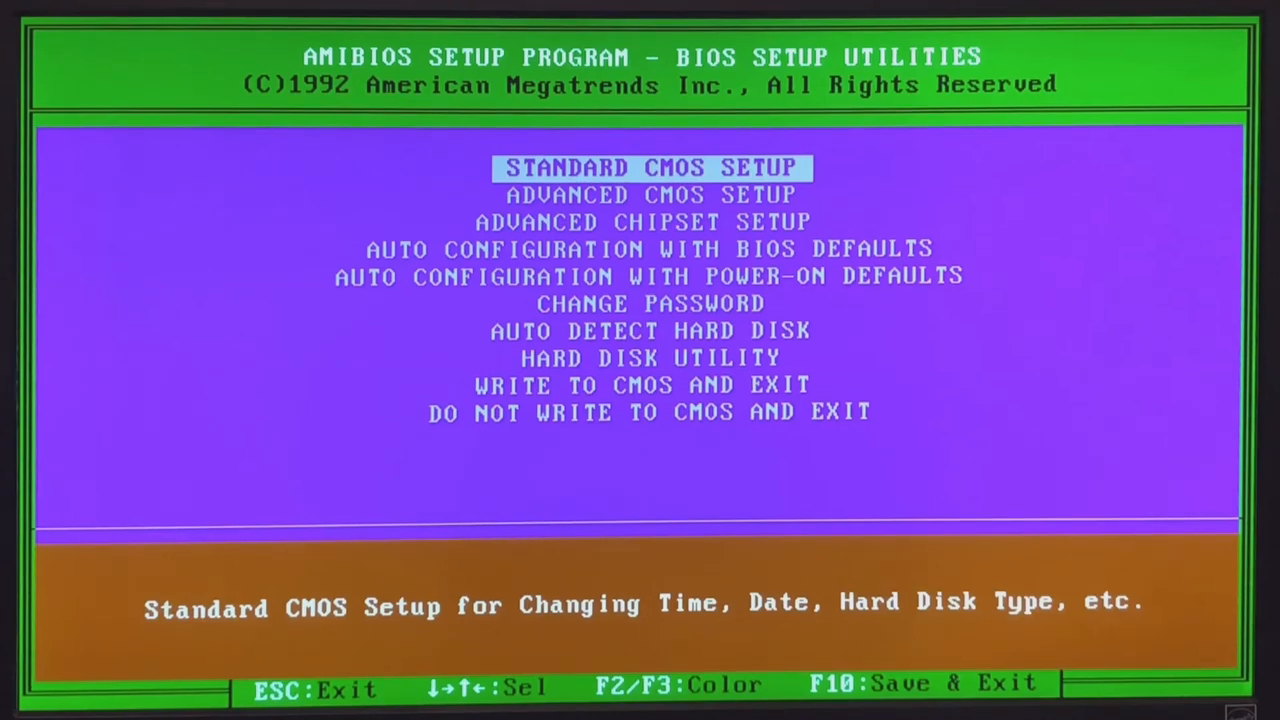
{"action": "key", "text": "down"}
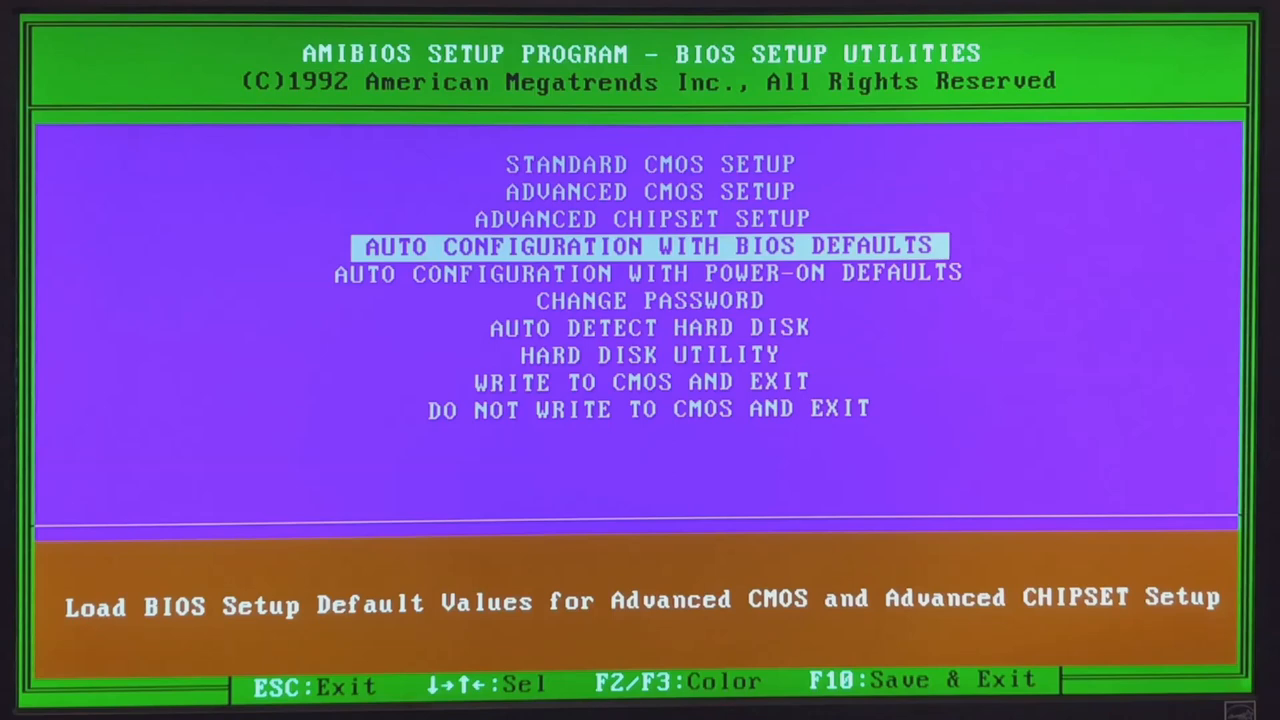
{"action": "key", "text": "down"}
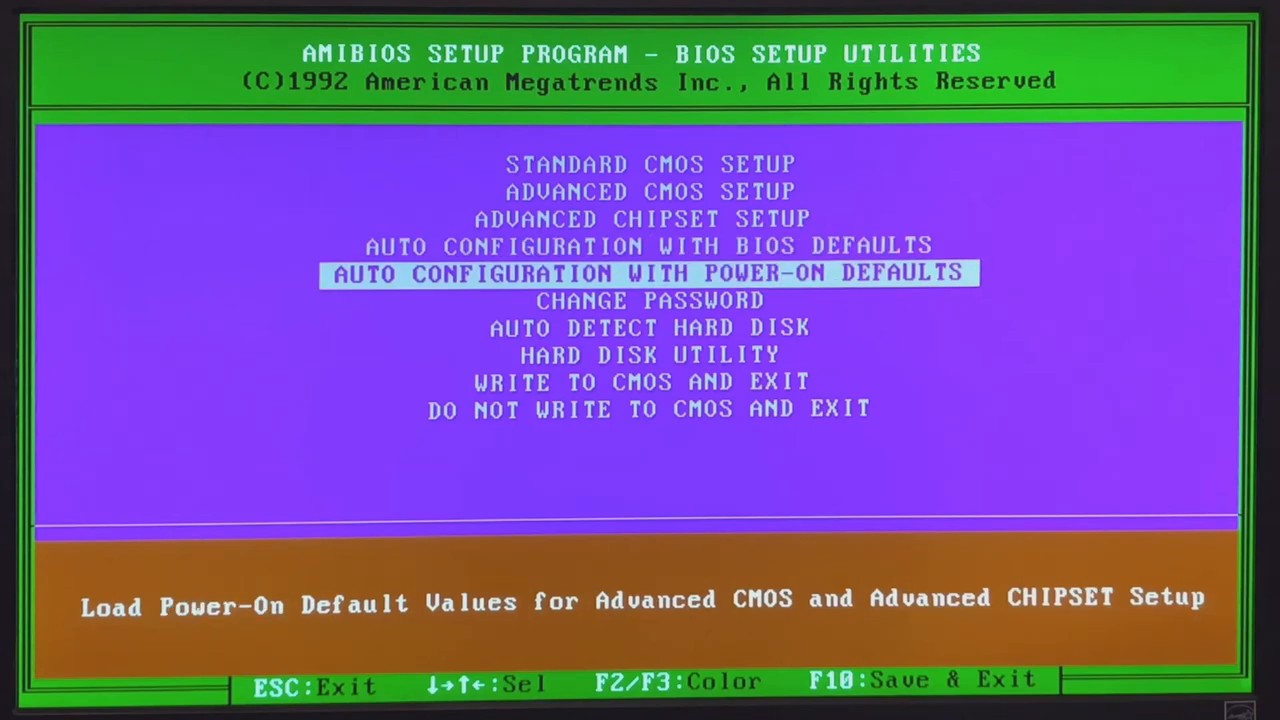
{"action": "key", "text": "up"}
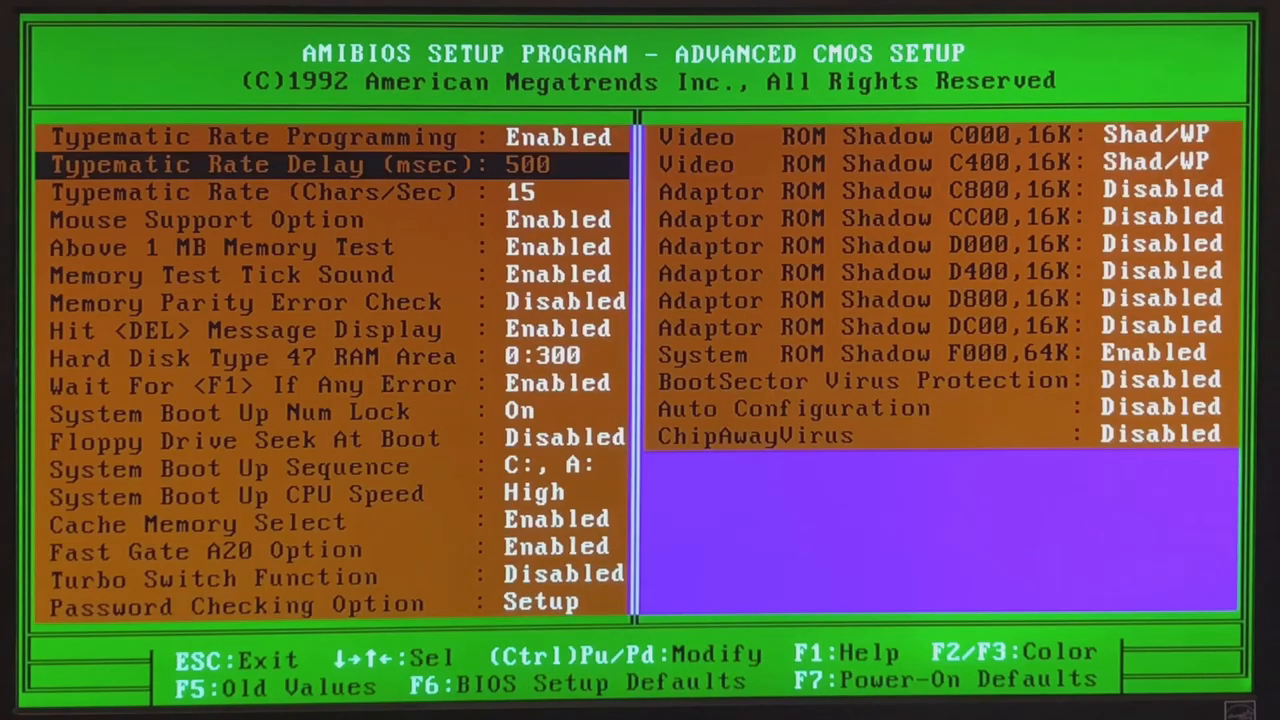
{"action": "key", "text": "down"}
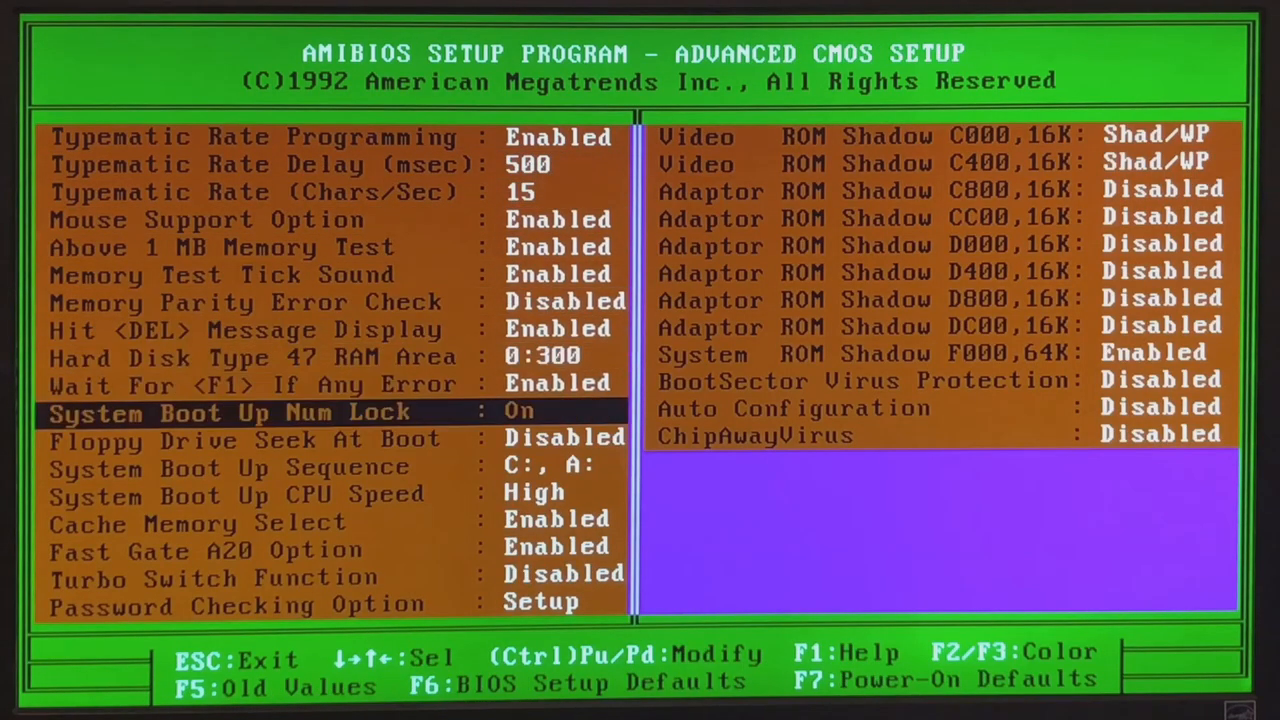
{"action": "key", "text": "down"}
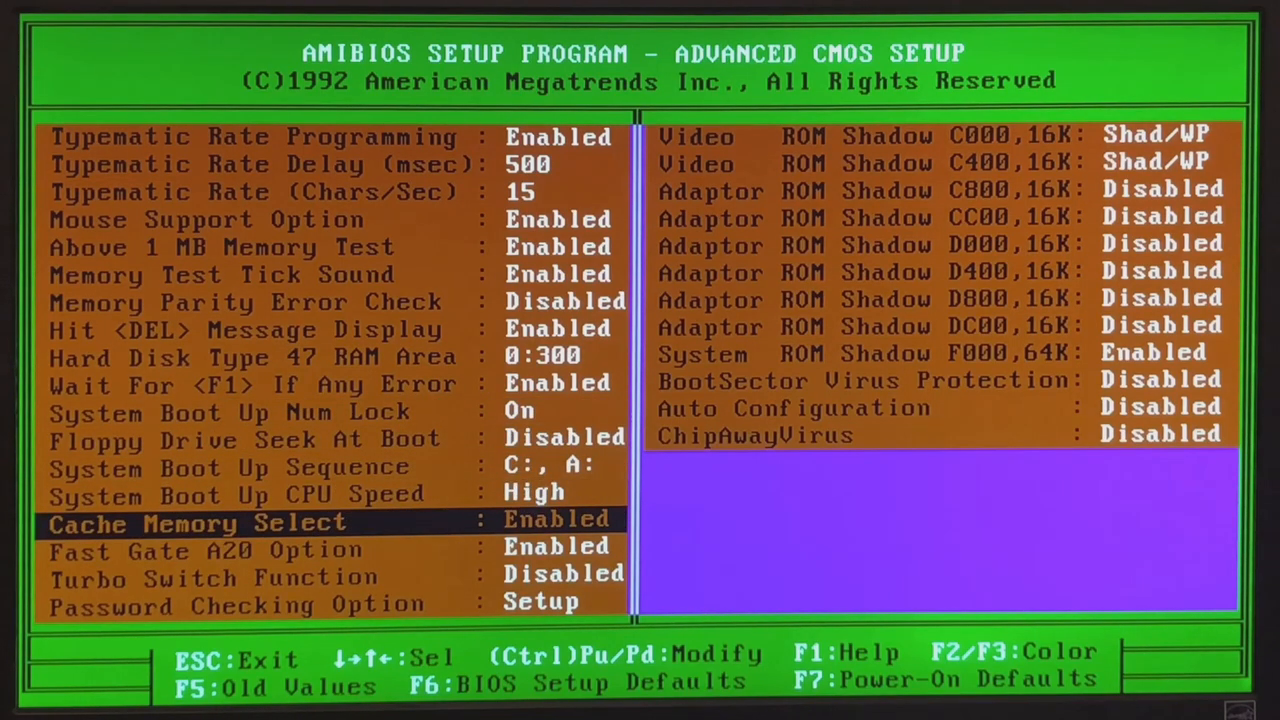
{"action": "key", "text": "Down"}
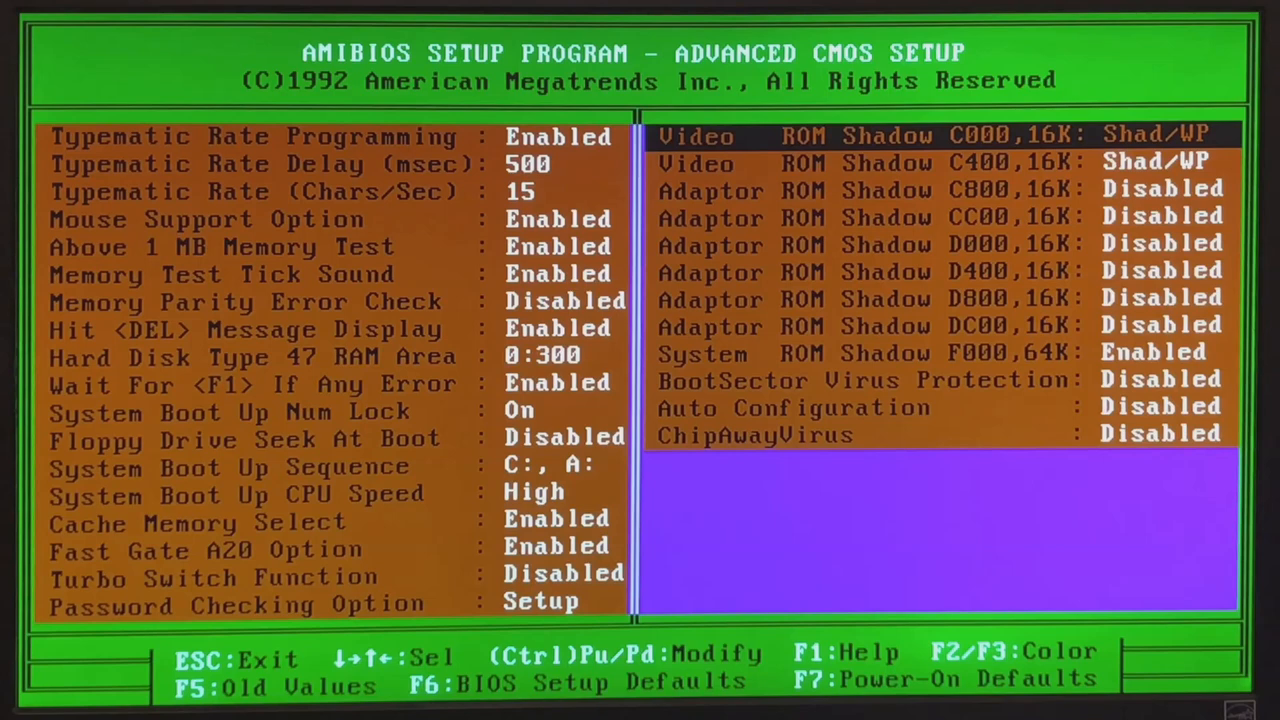
Step: Review System ROM Shadow F000 and Auto Configuration unchanged, then return to the main menu
{"action": "key", "text": "down"}
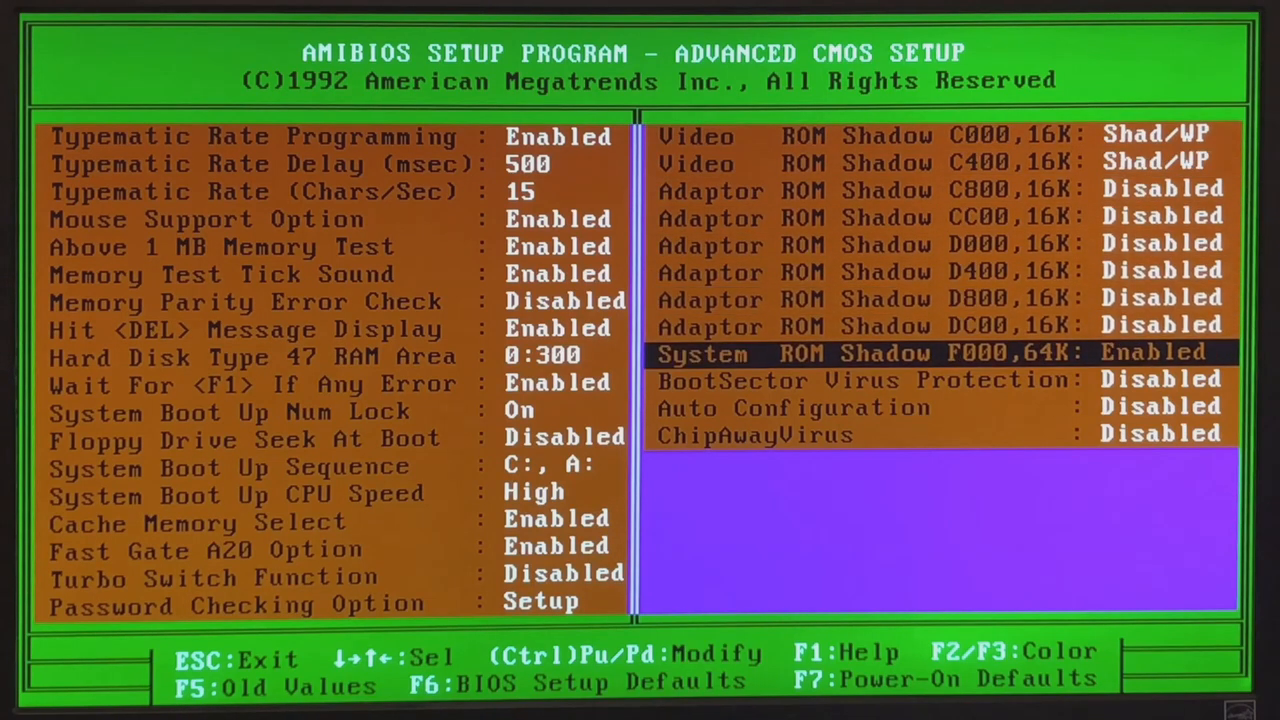
{"action": "key", "text": "down"}
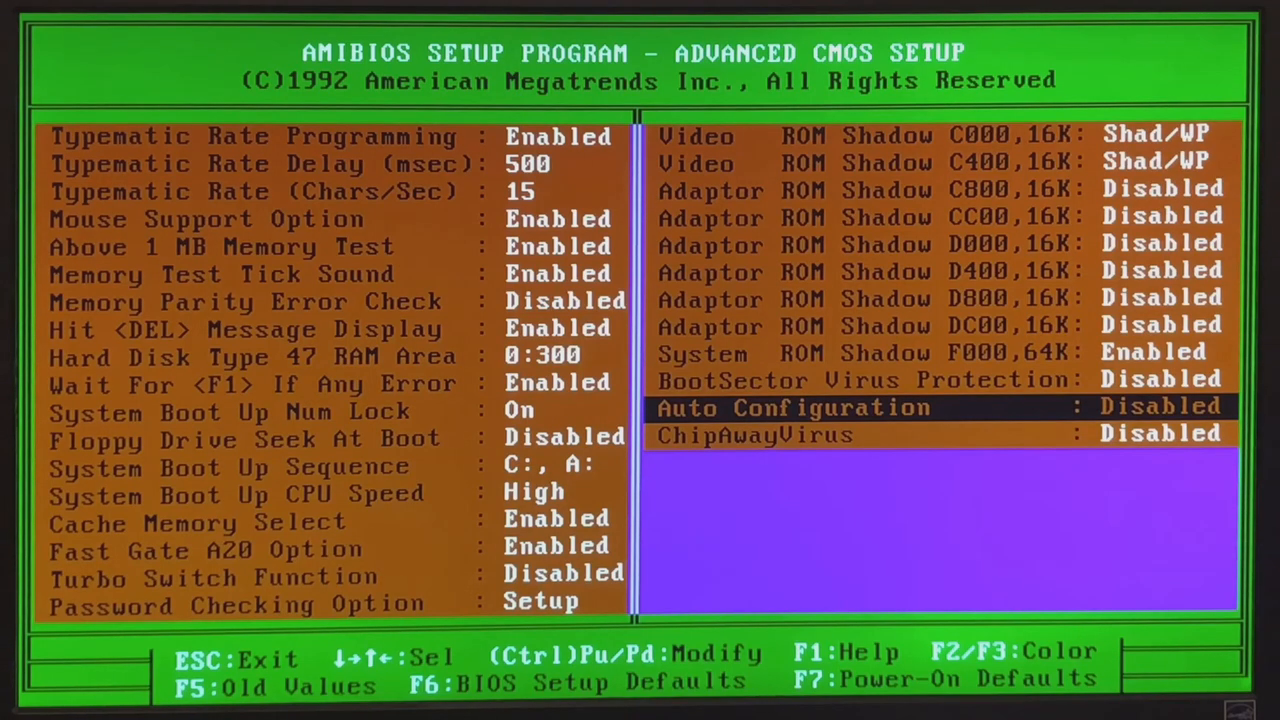
{"action": "key", "text": "Escape"}
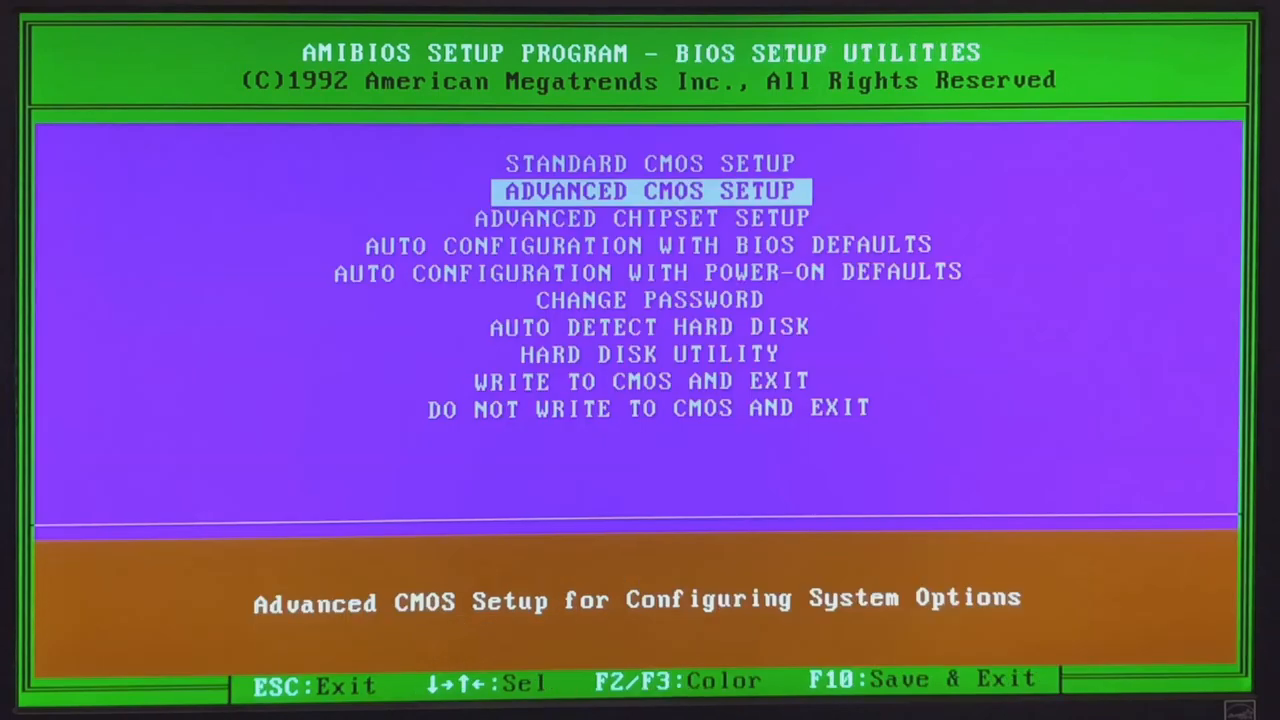
Step: Enter Advanced Chipset Setup past the warning and review Synch ADS, Slow Refresh, Cache Scheme, Video BIOS Cache
{"action": "key", "text": "enter"}
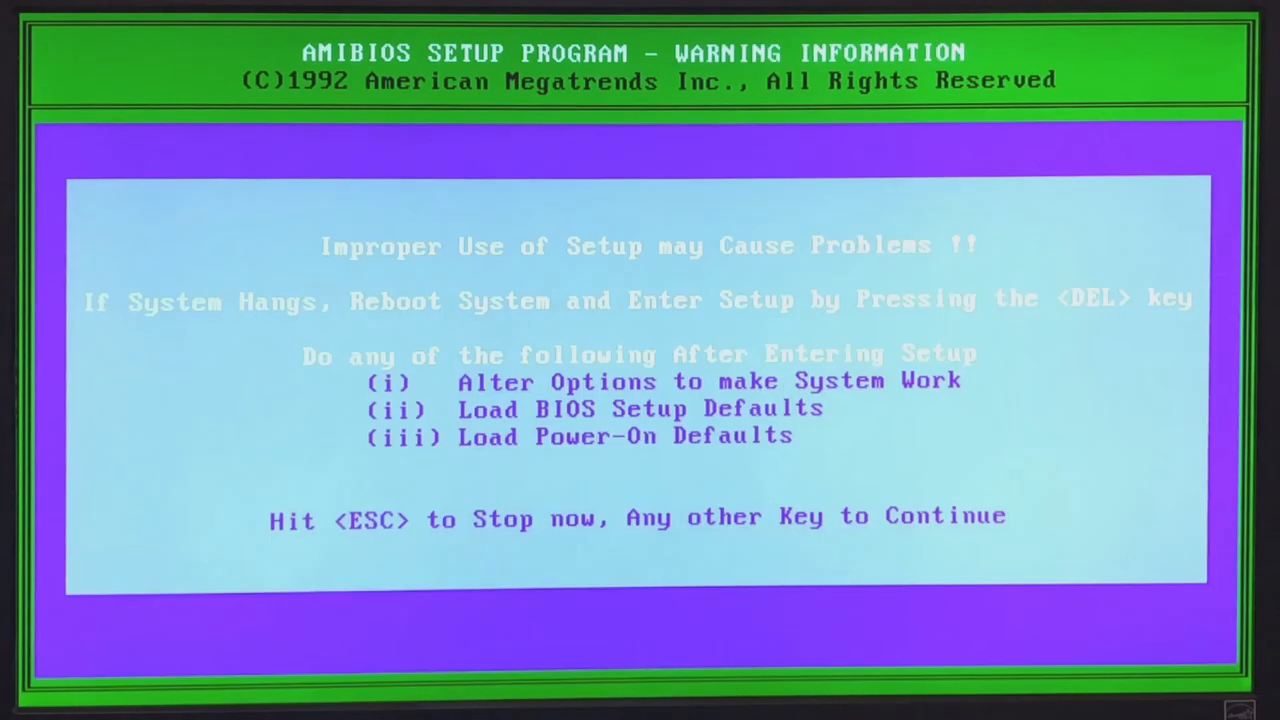
{"action": "key", "text": "enter"}
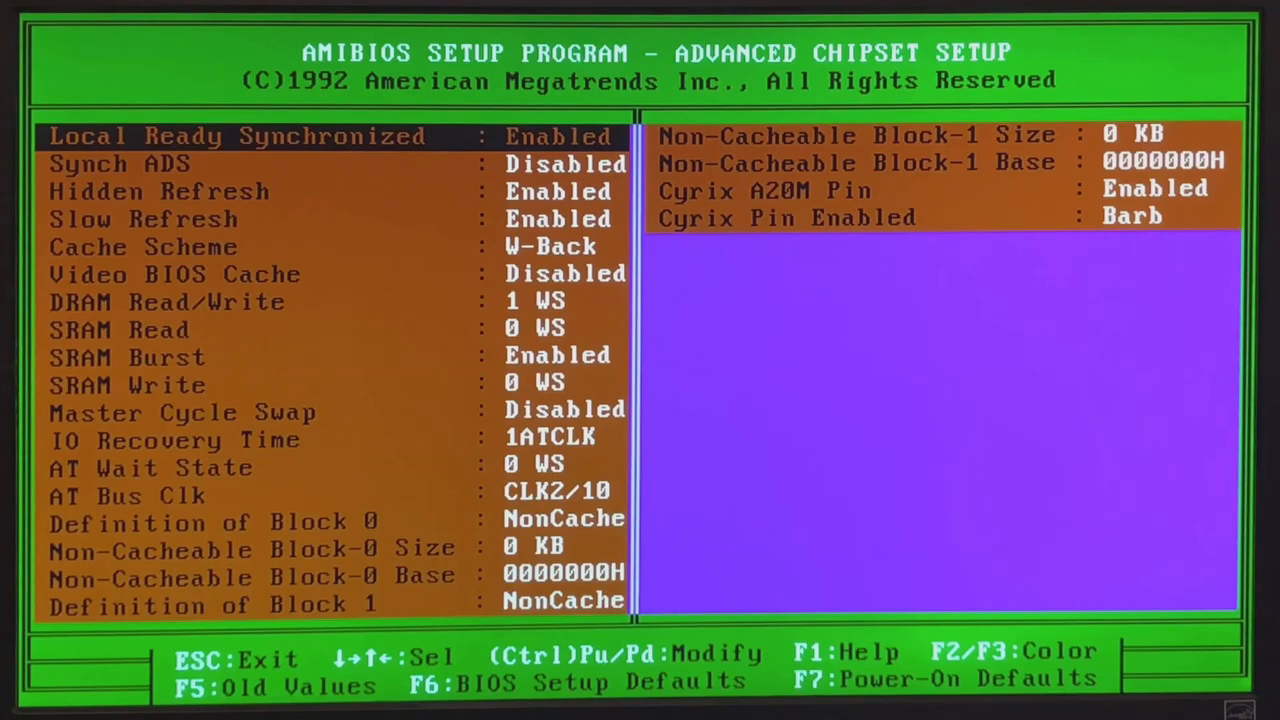
{"action": "key", "text": "Down"}
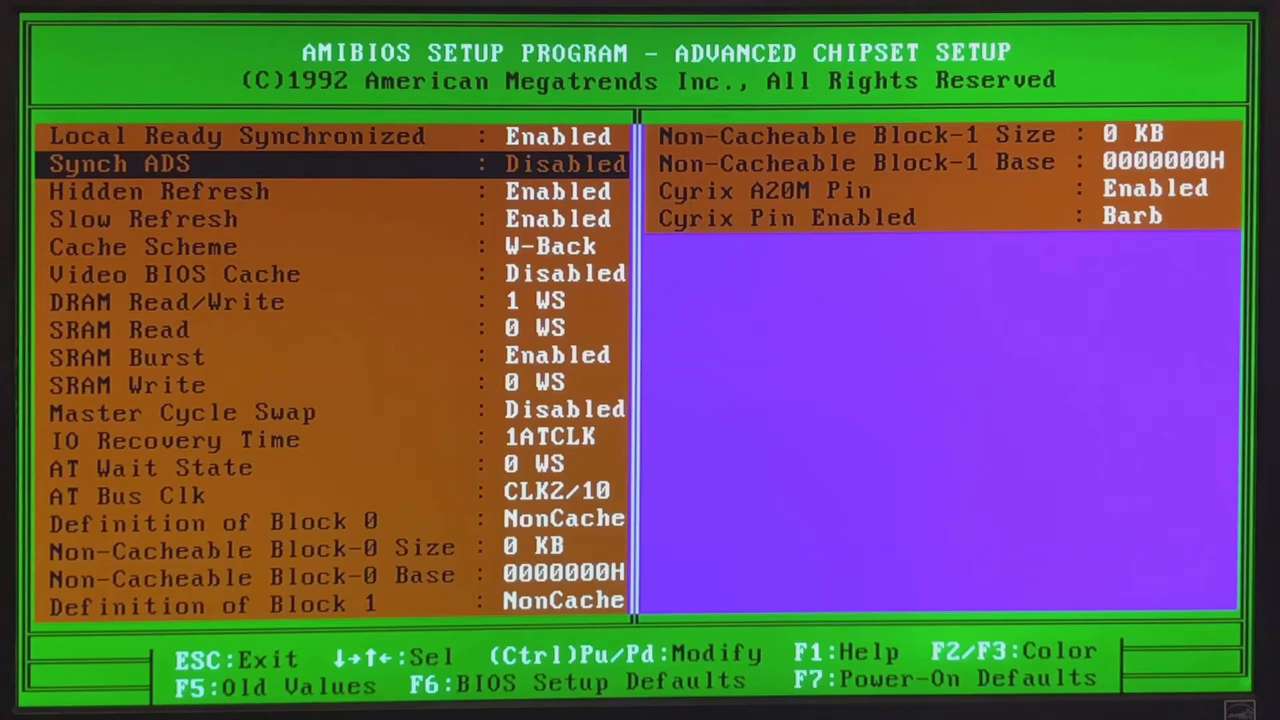
{"action": "key", "text": "down"}
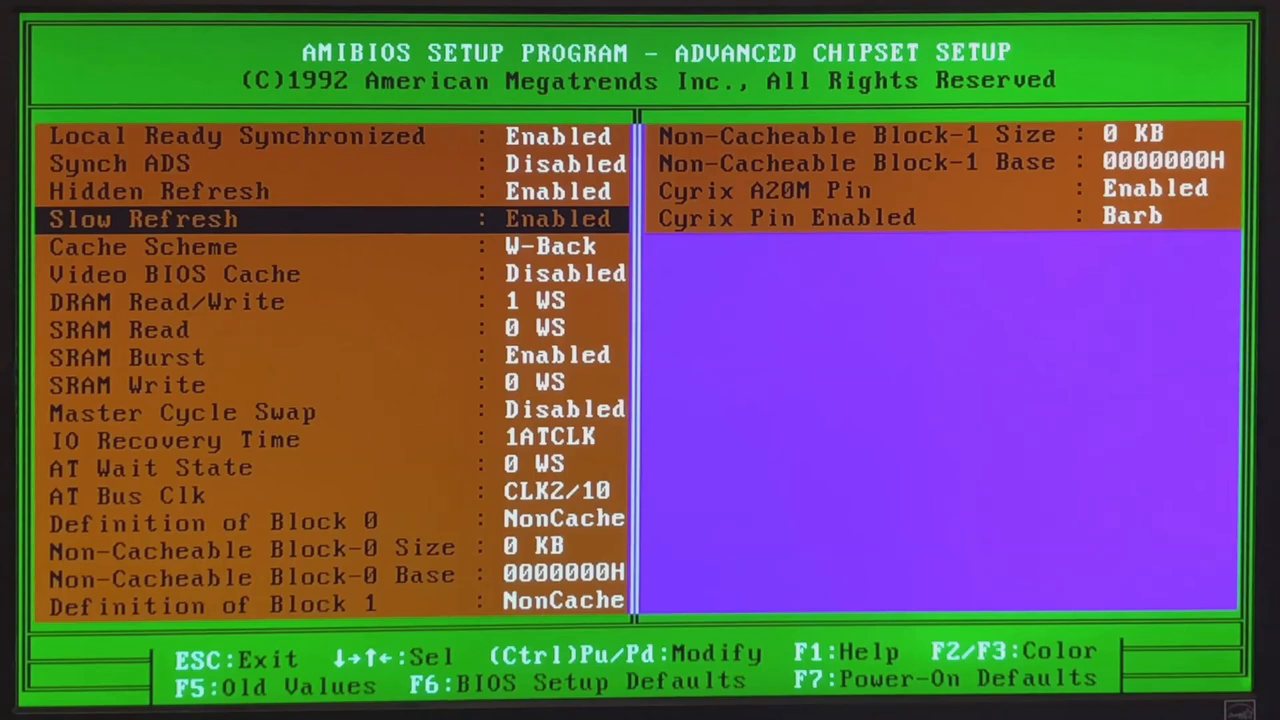
{"action": "key", "text": "Down"}
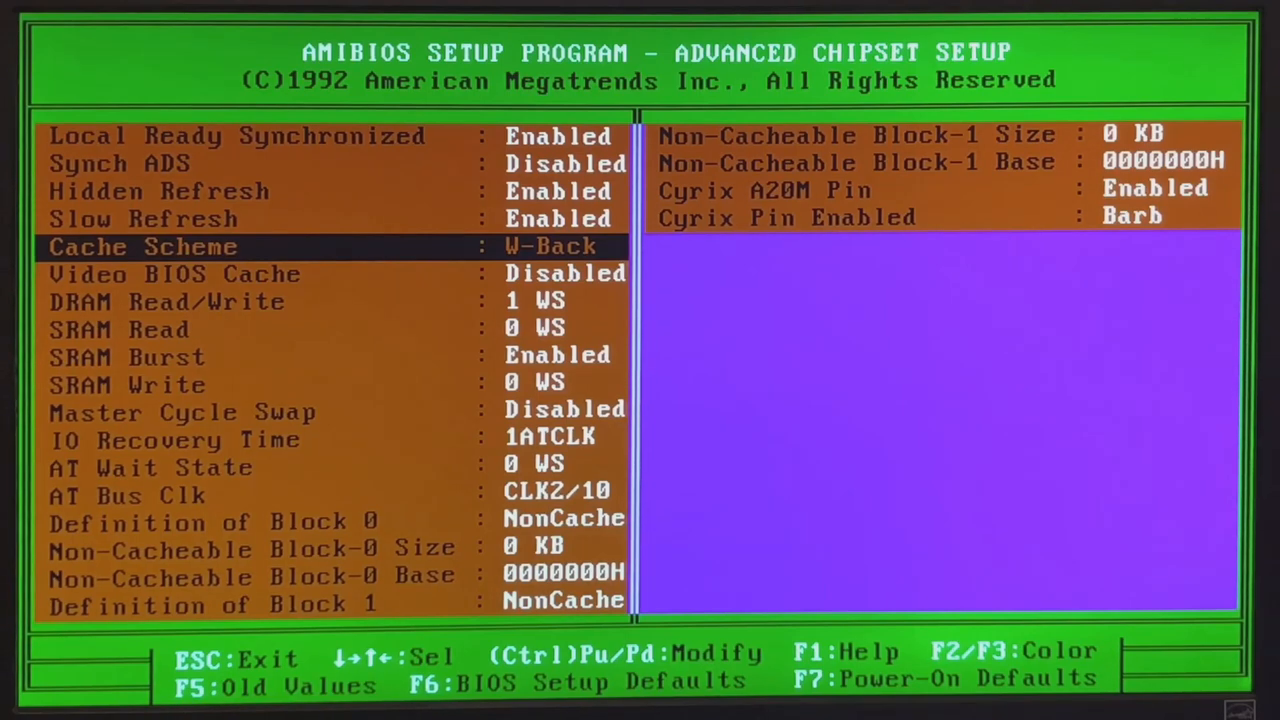
{"action": "key", "text": "Down"}
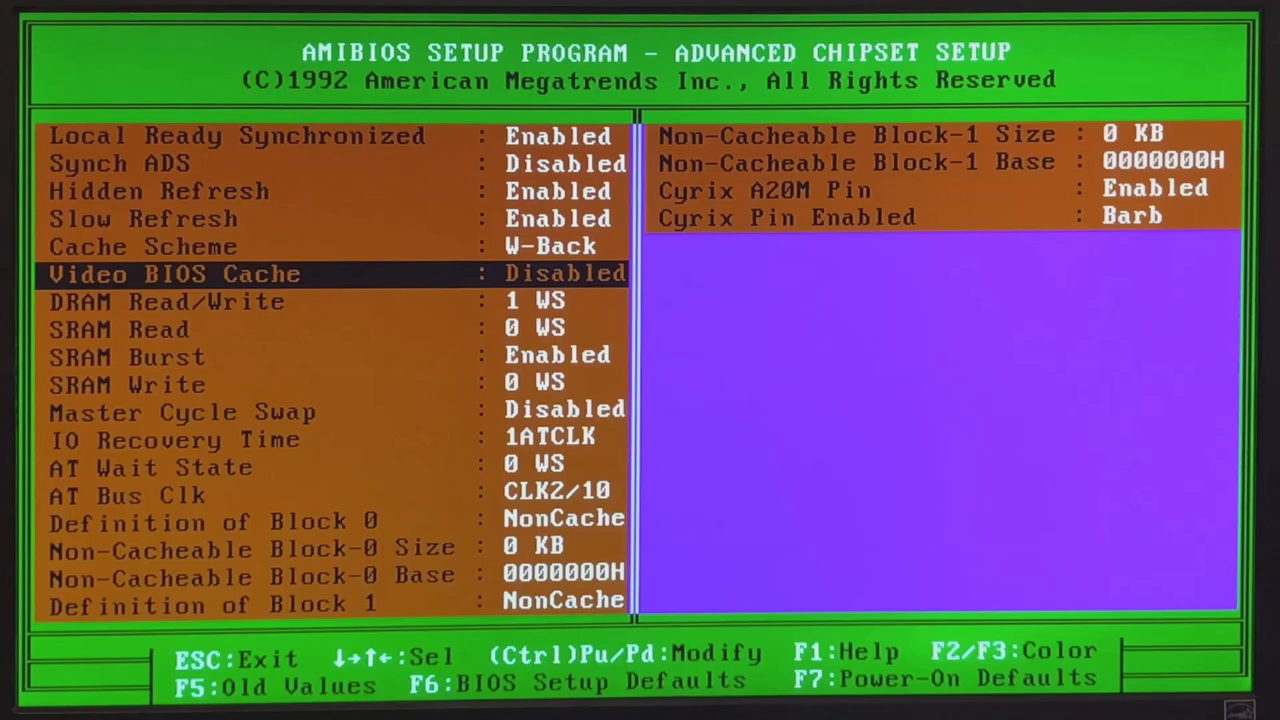
{"action": "key", "text": "Down"}
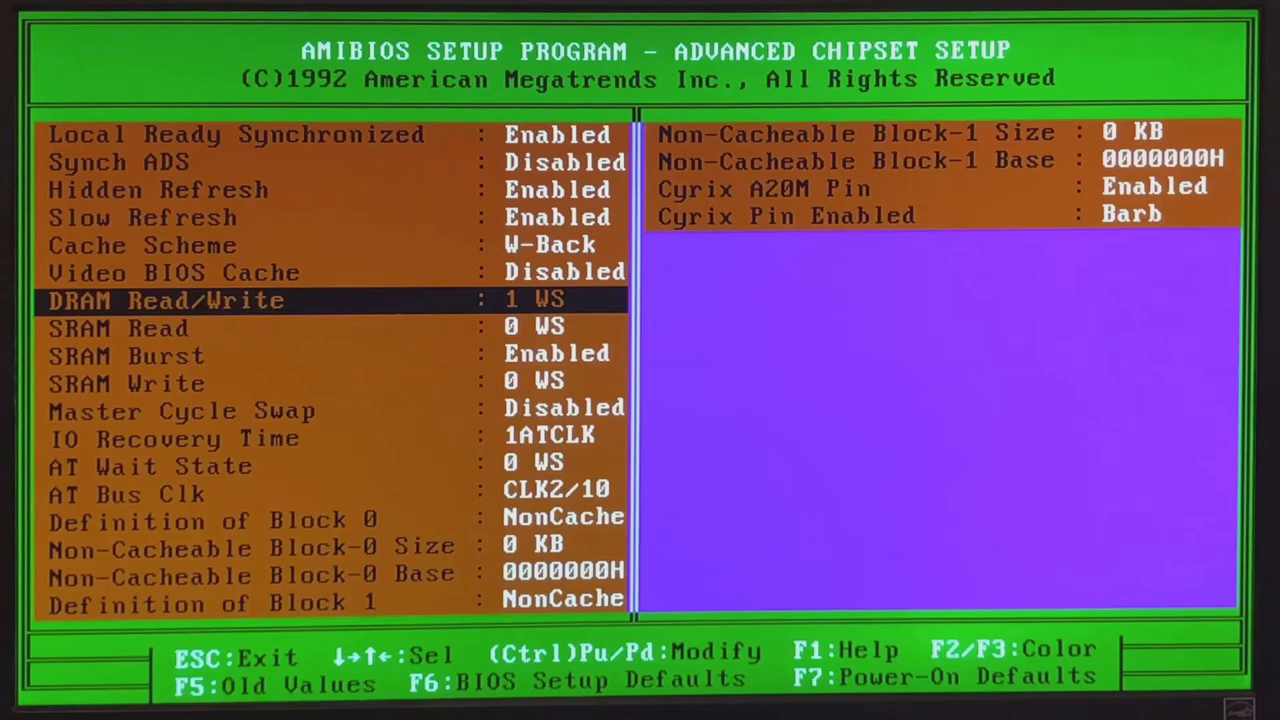
{"action": "key", "text": "down"}
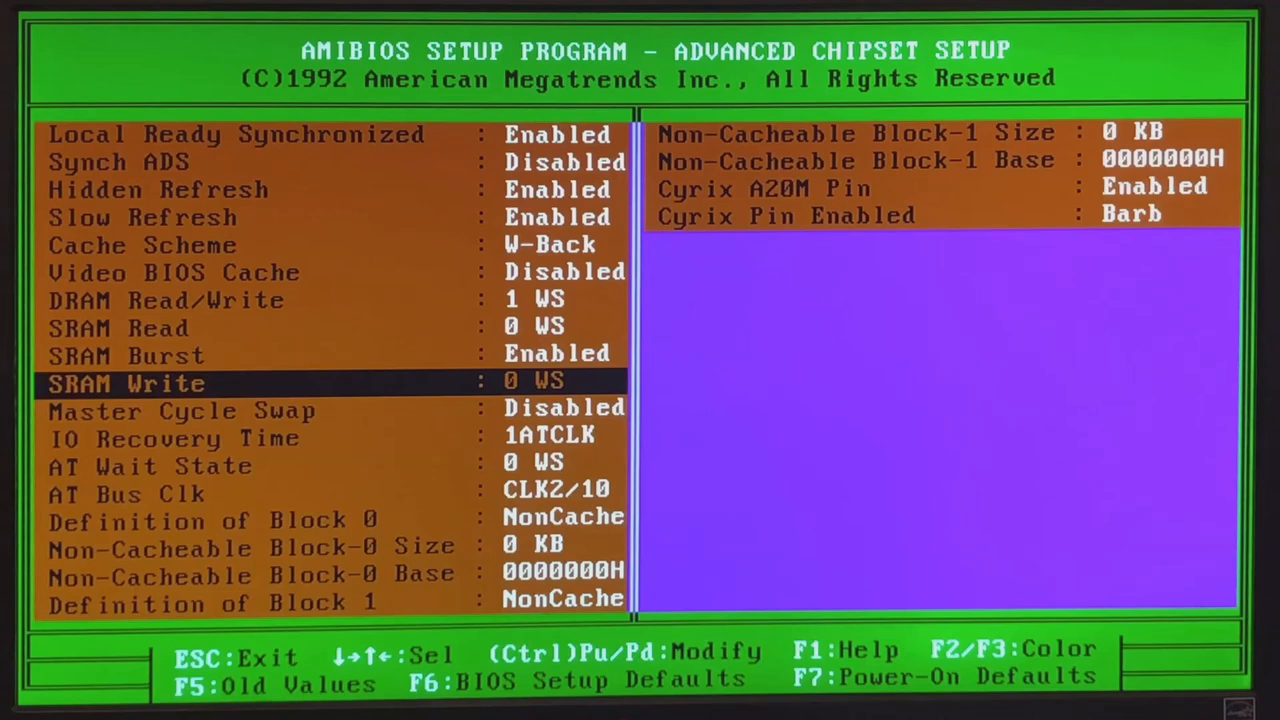
{"action": "key", "text": "down"}
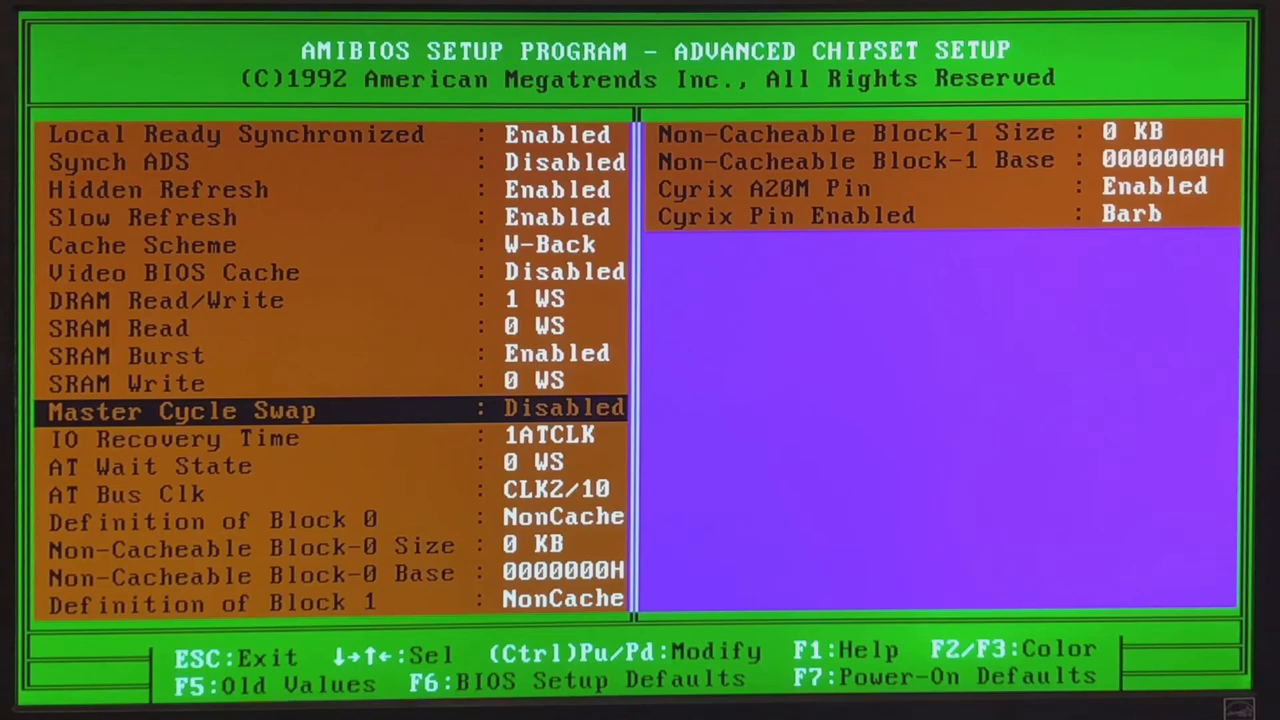
{"action": "key", "text": "Down"}
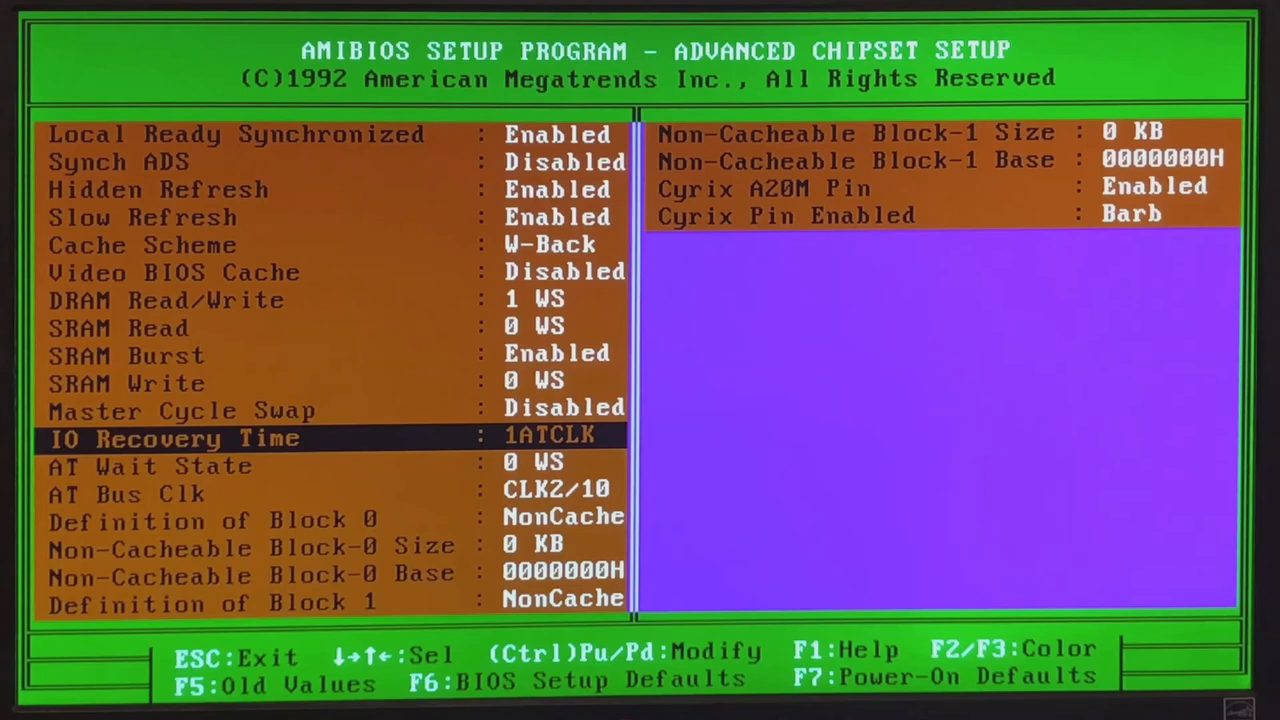
Step: Change the AT Wait State setting to 1 WS, moving between it and AT Bus Clk
{"action": "key", "text": "down"}
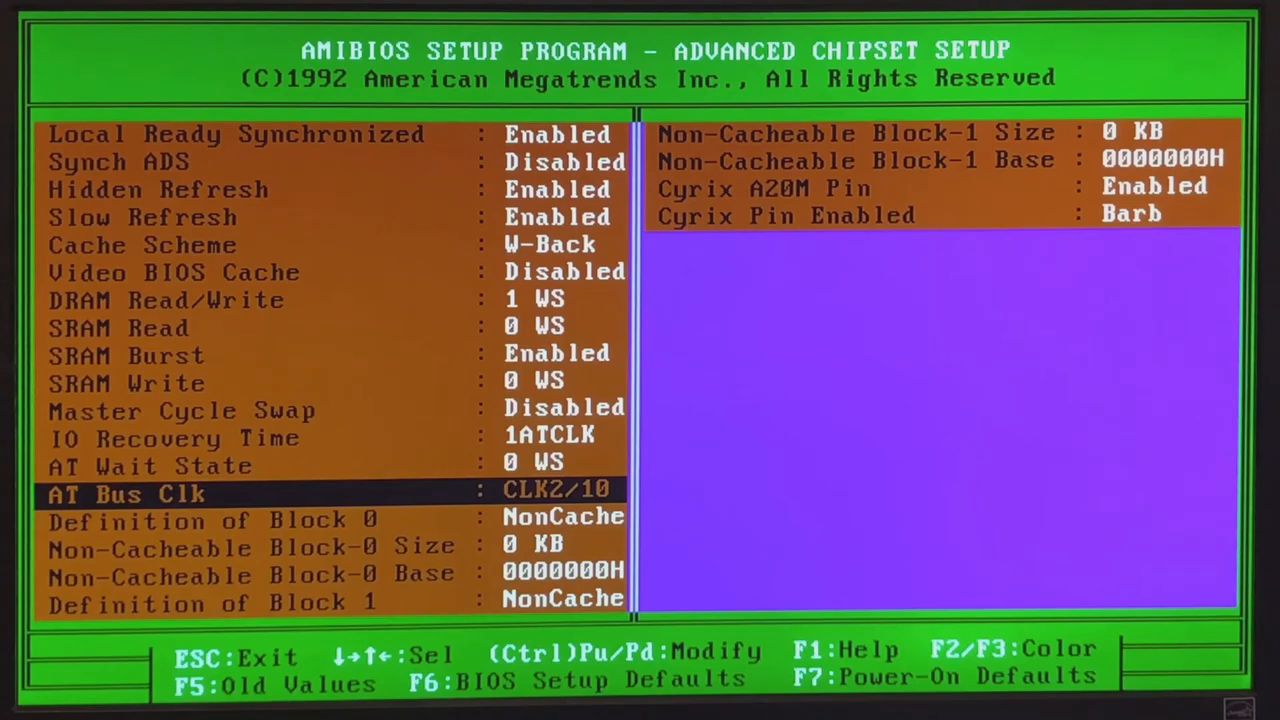
{"action": "key", "text": "up"}
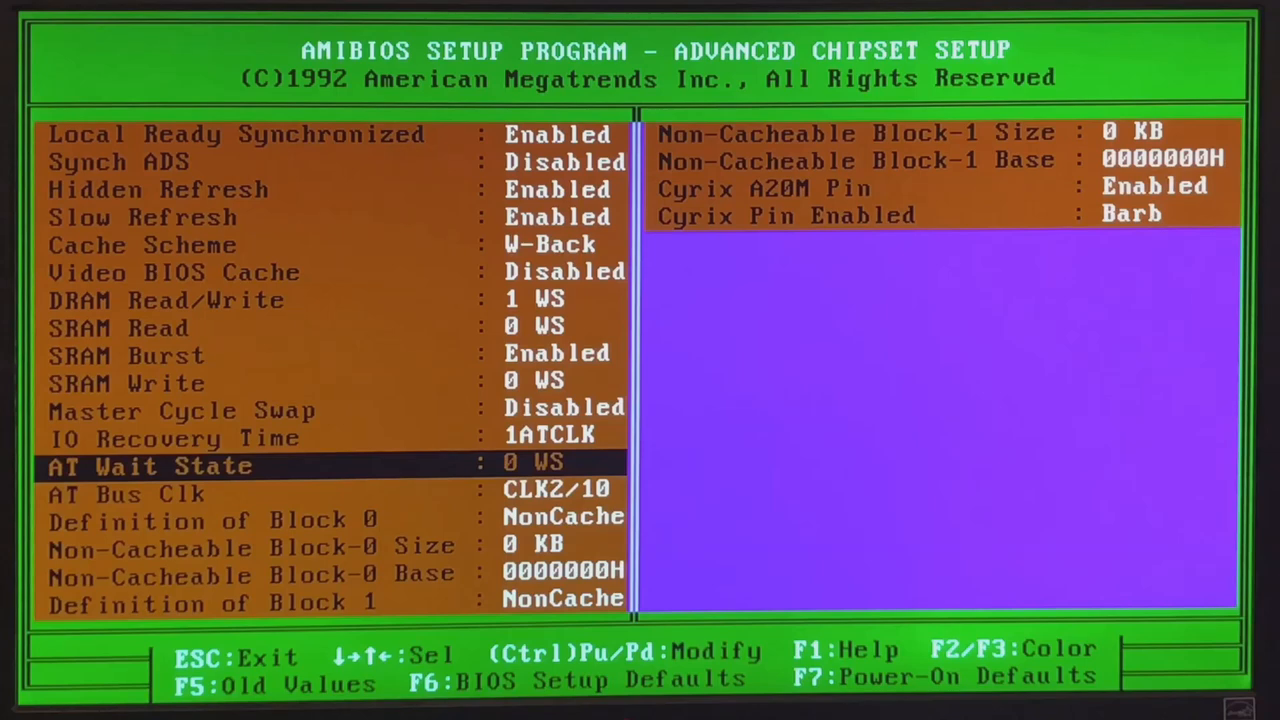
{"action": "key", "text": "down"}
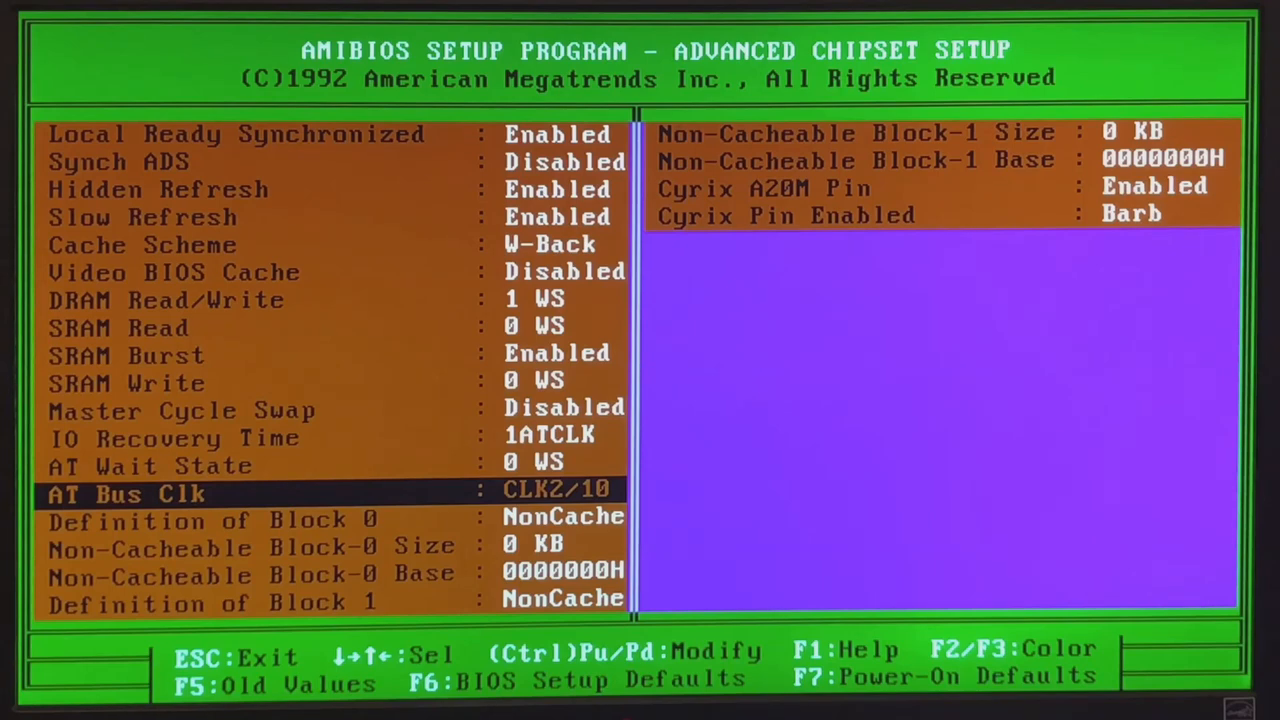
{"action": "key", "text": "up"}
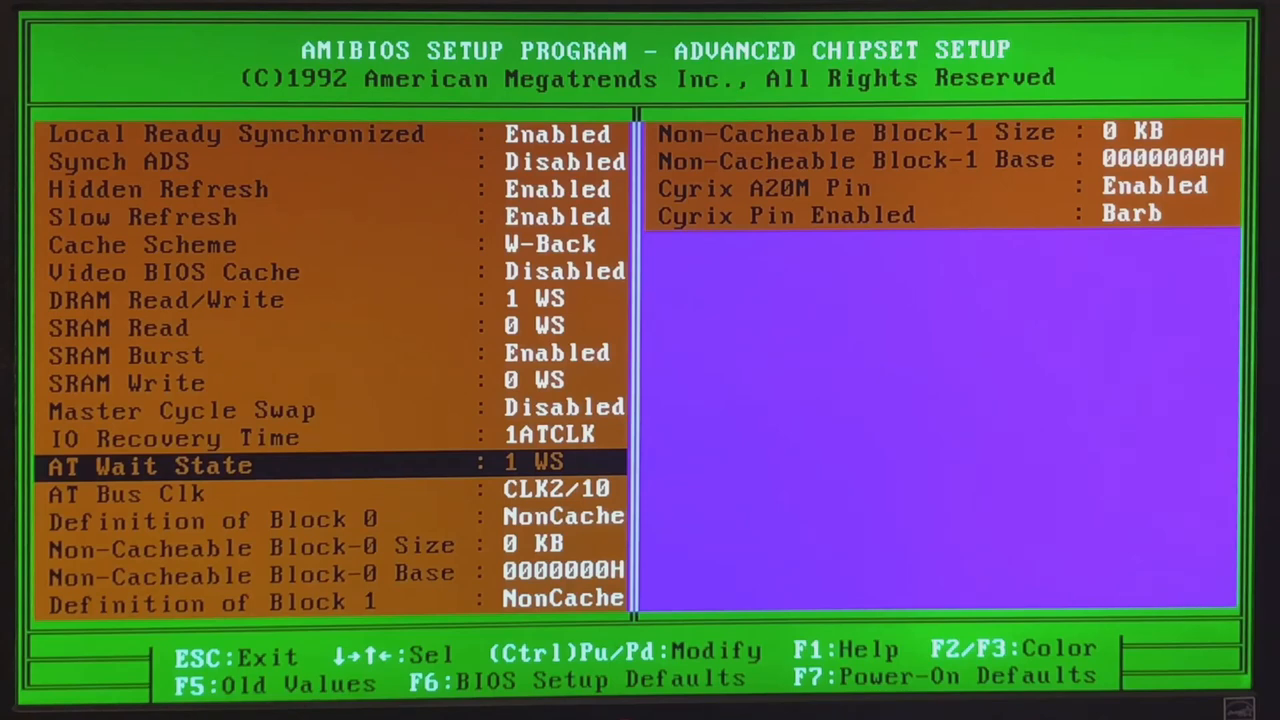
{"action": "key", "text": "Down"}
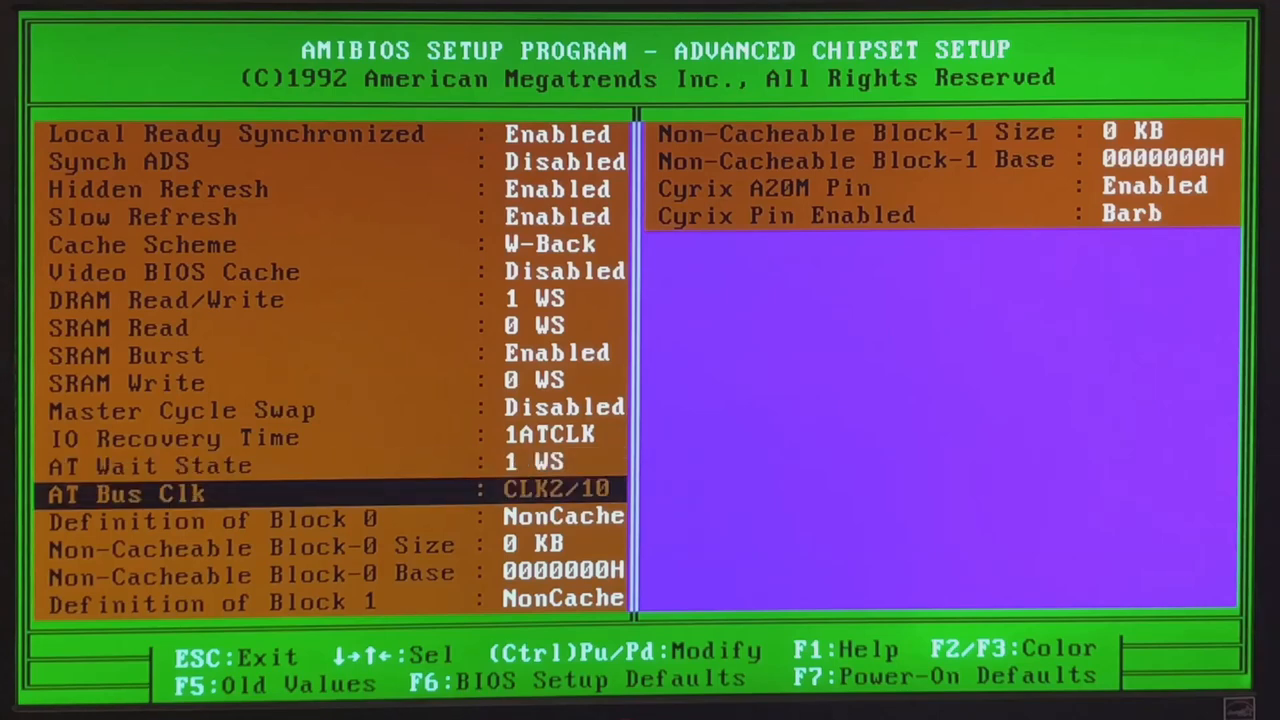
{"action": "key", "text": "up"}
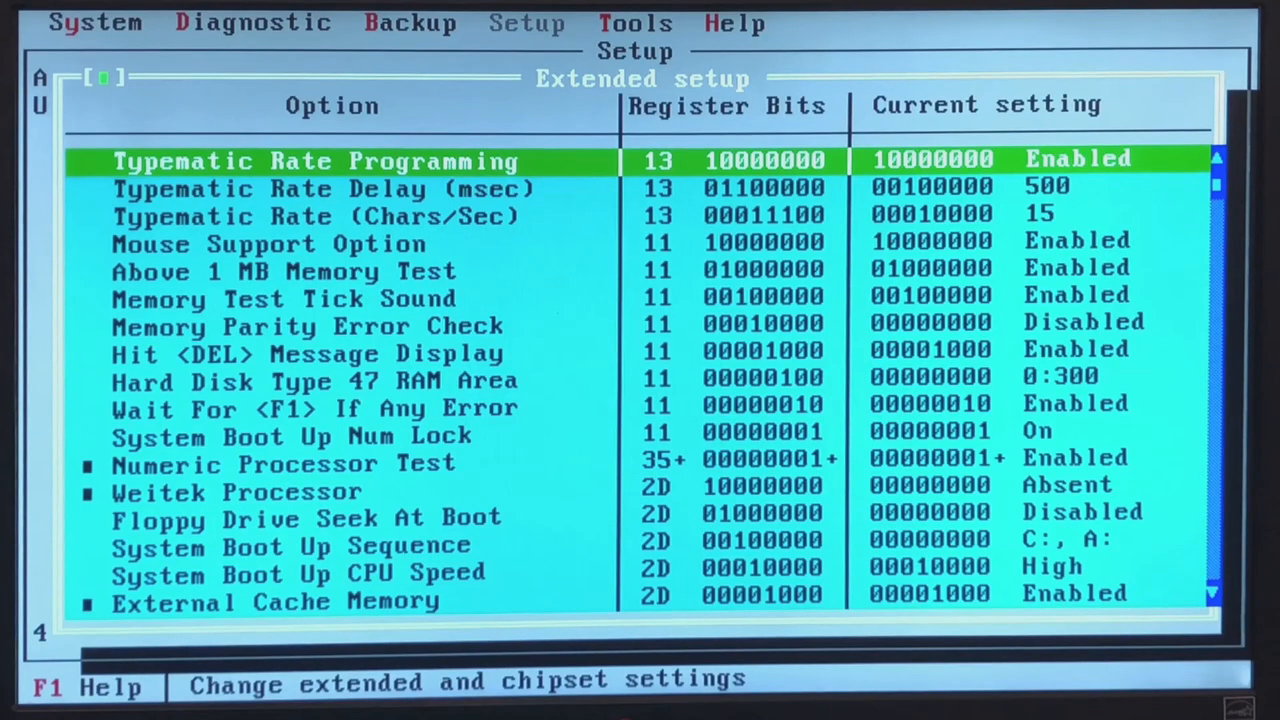
{"action": "key", "text": "Down"}
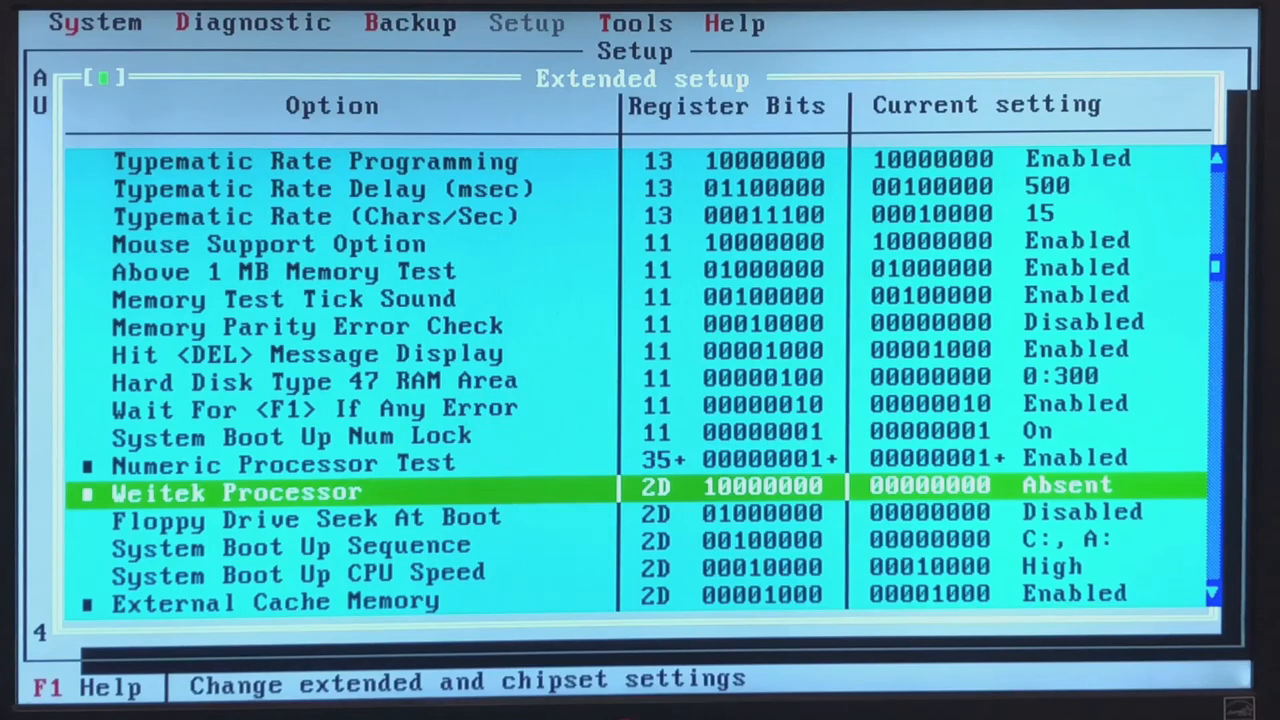
{"action": "scroll", "scroll_direction": "down", "scroll_amount": 3}
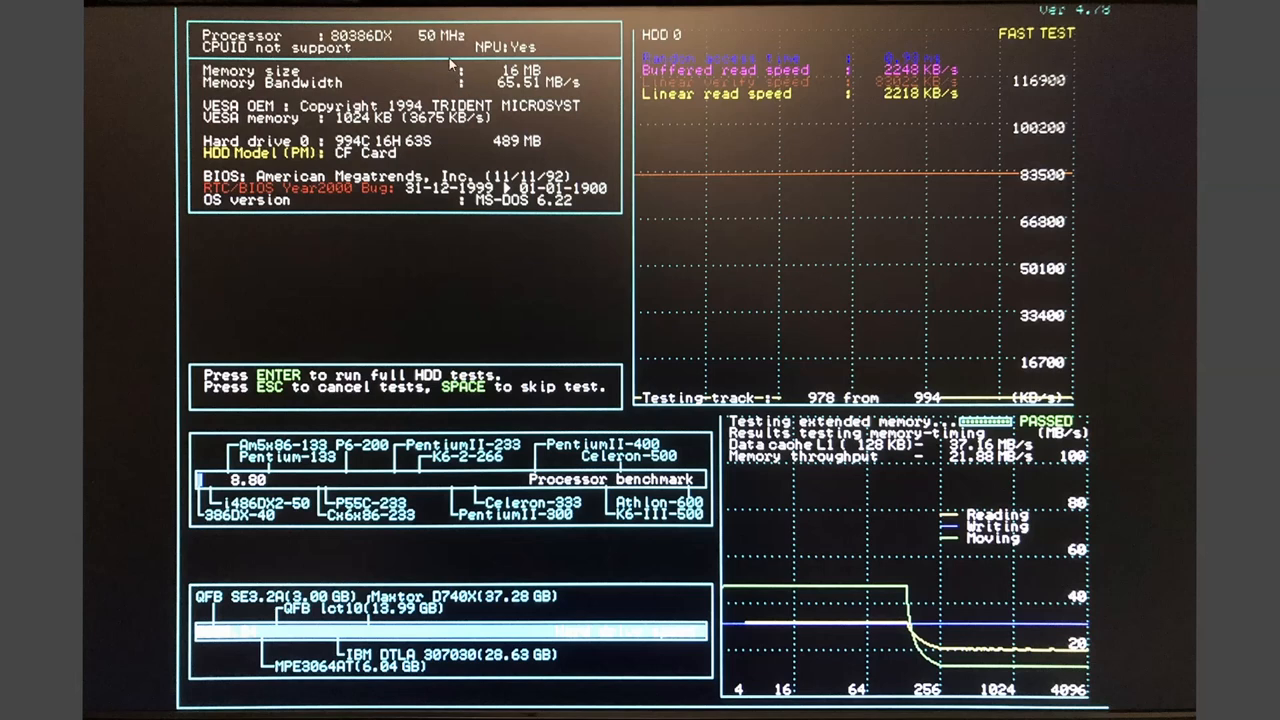
{"action": "mouse_move", "coordinate": [522, 88]}
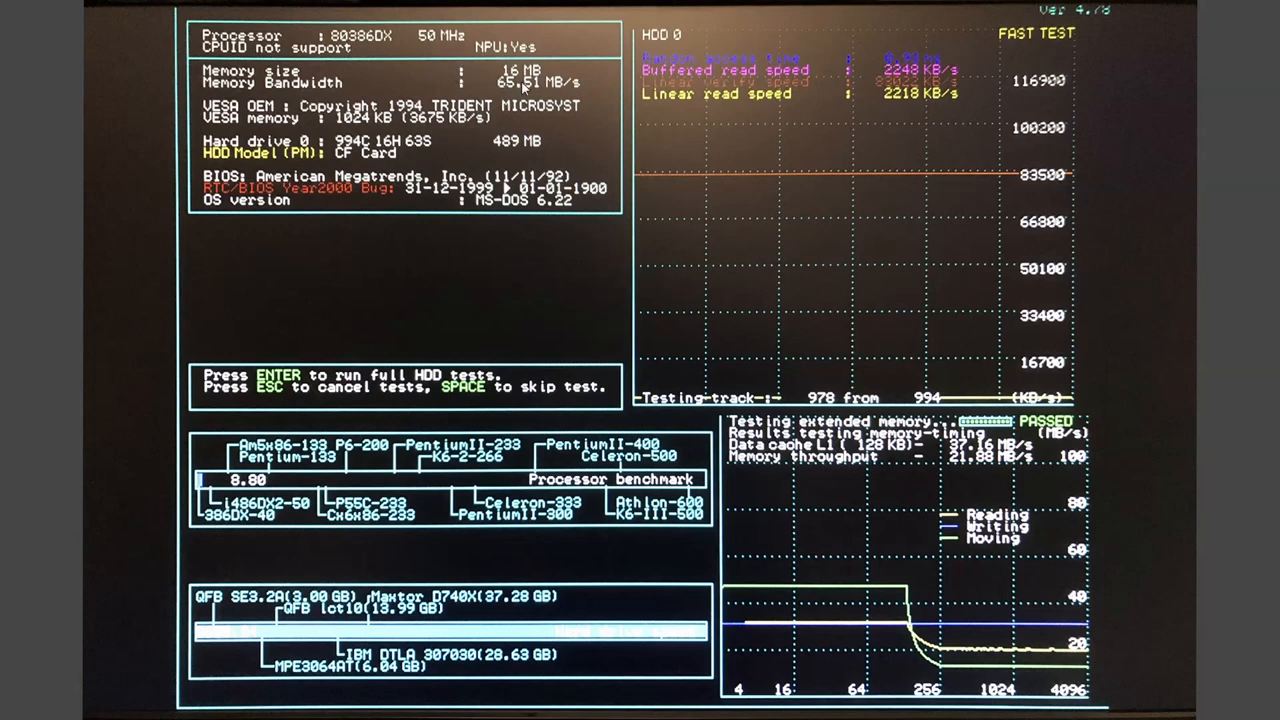
{"action": "mouse_move", "coordinate": [550, 92]}
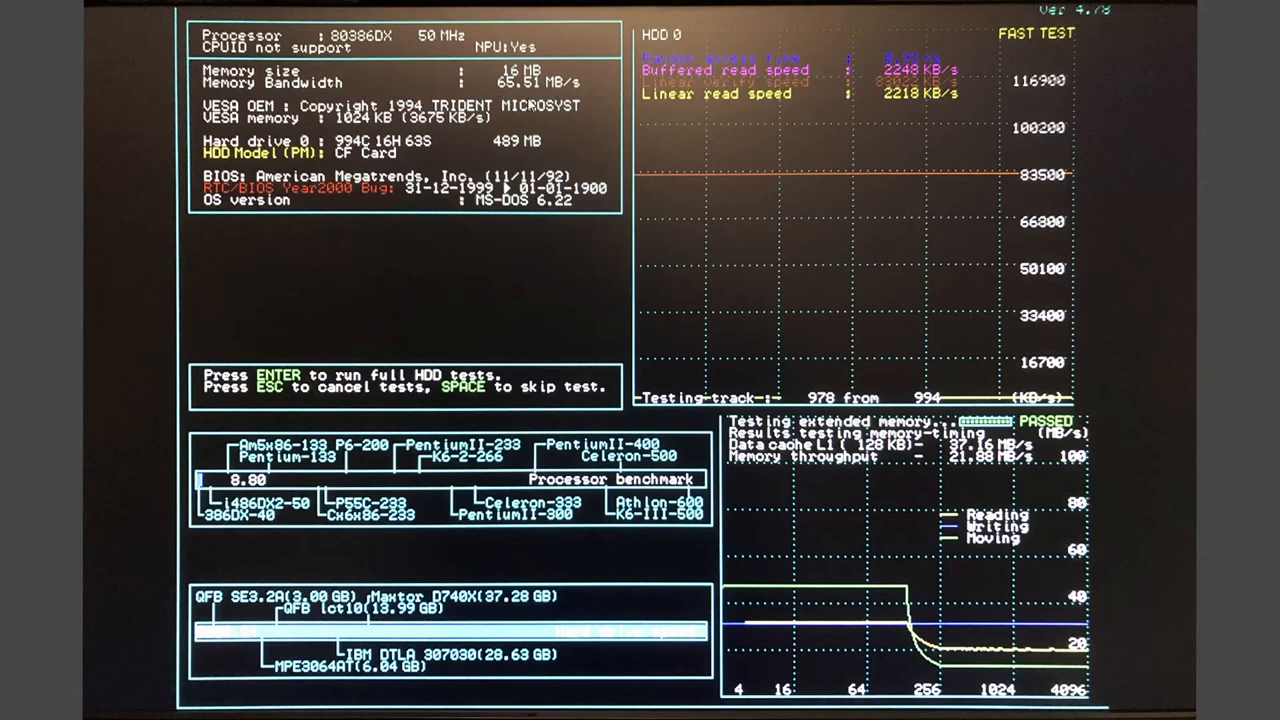
{"action": "mouse_move", "coordinate": [532, 90]}
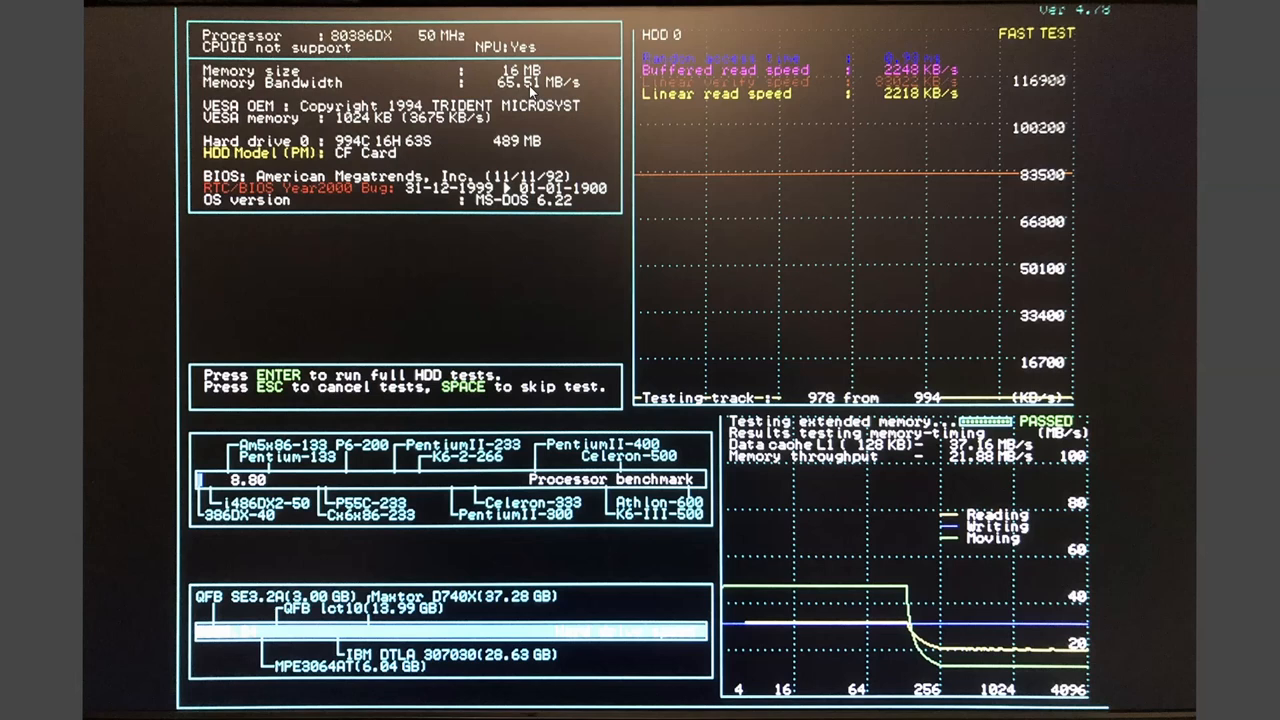
{"action": "mouse_move", "coordinate": [530, 92]}
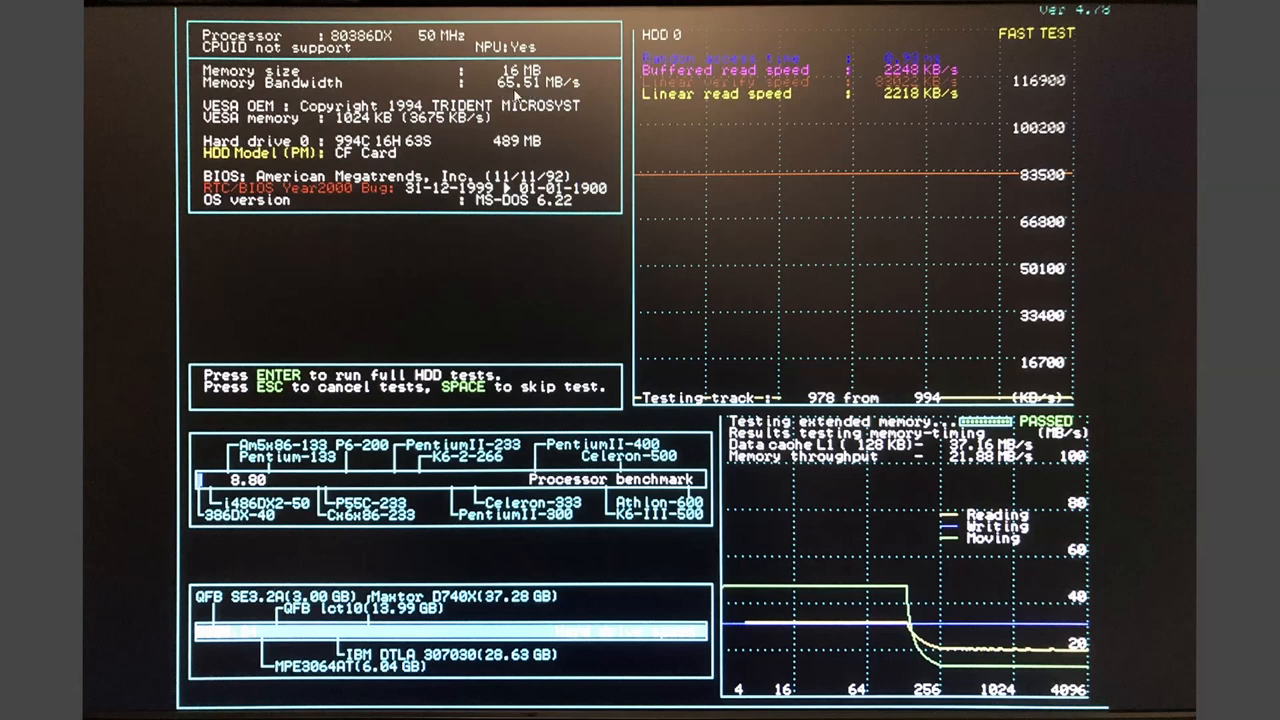
{"action": "mouse_move", "coordinate": [496, 248]}
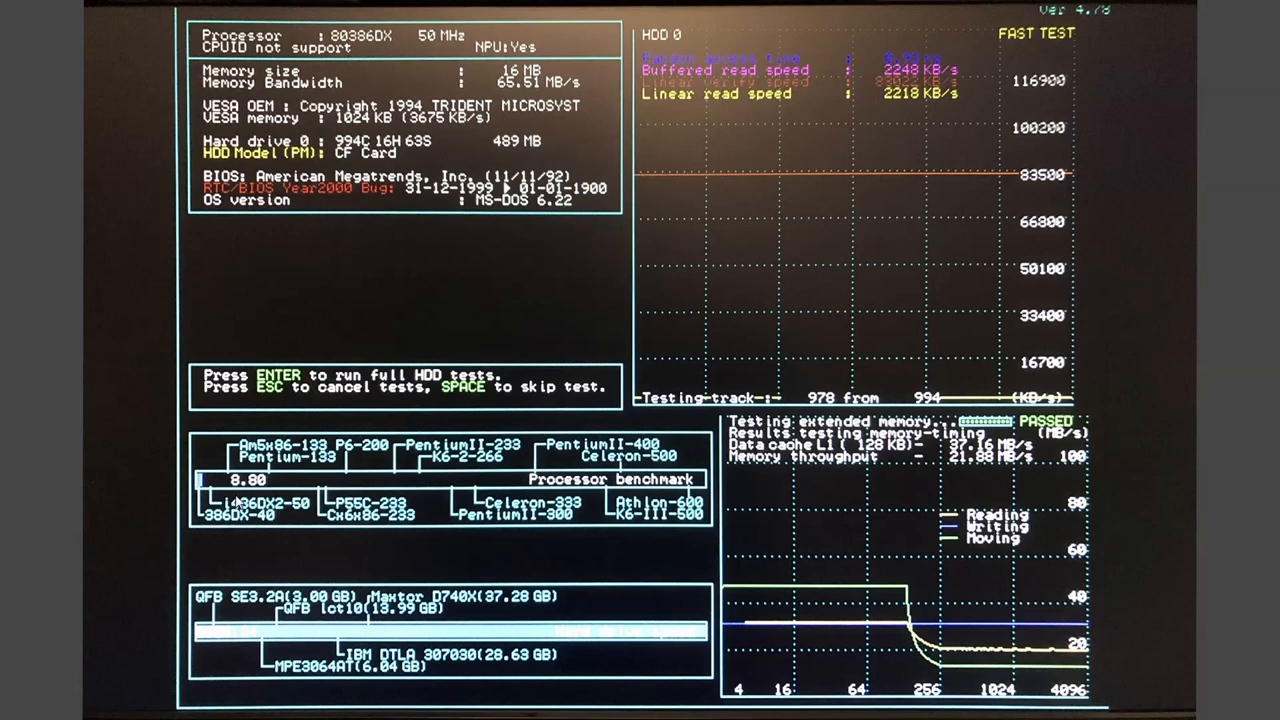
{"action": "mouse_move", "coordinate": [975, 448]}
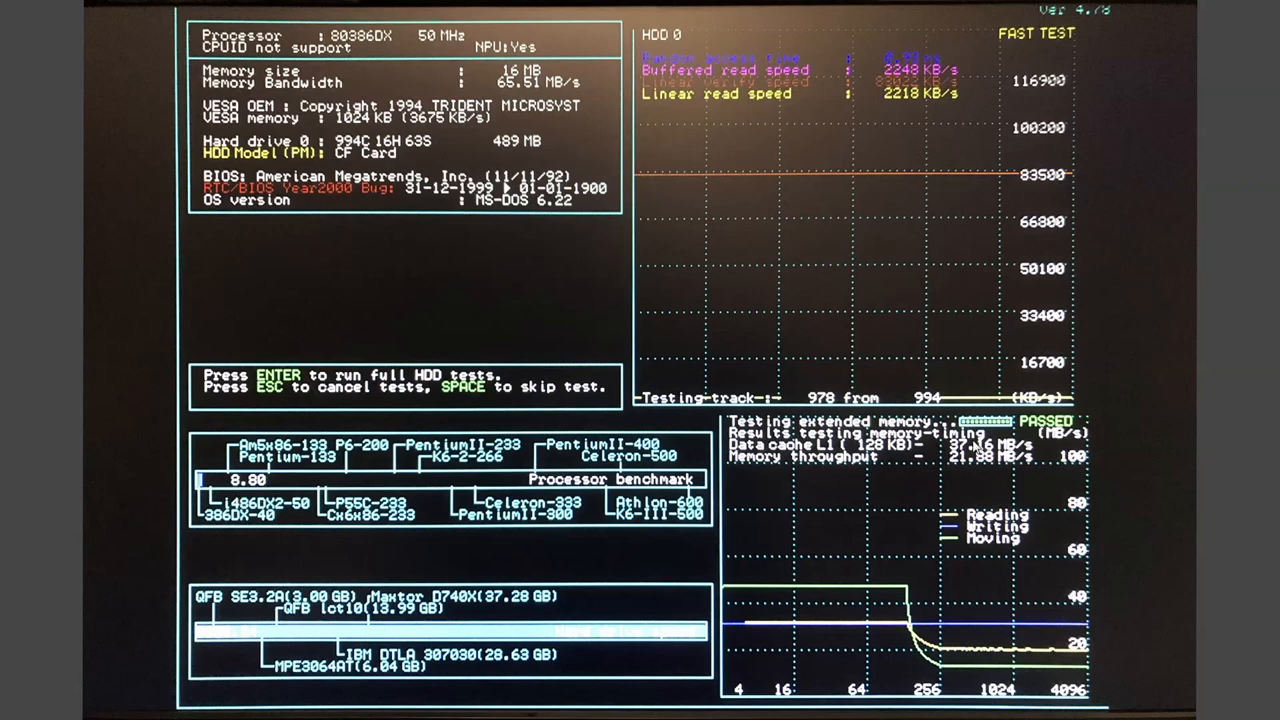
{"action": "mouse_move", "coordinate": [984, 480]}
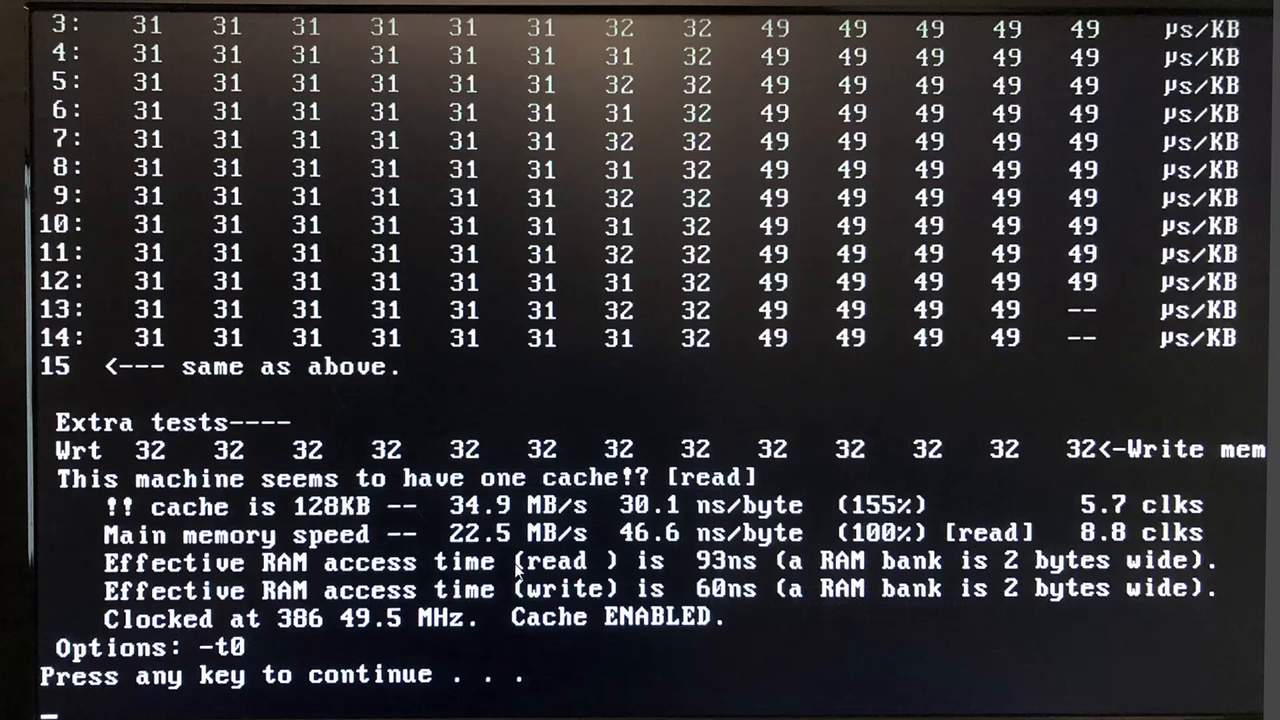
{"action": "mouse_move", "coordinate": [500, 535]}
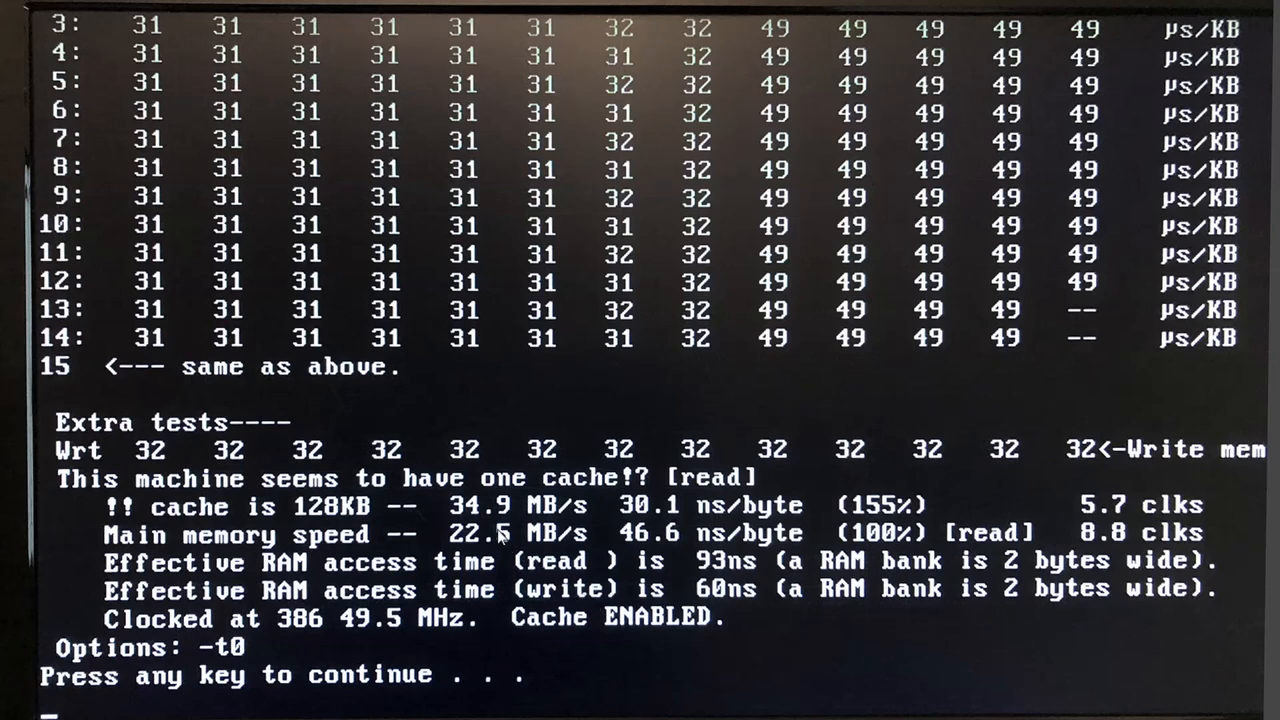
{"action": "mouse_move", "coordinate": [495, 530]}
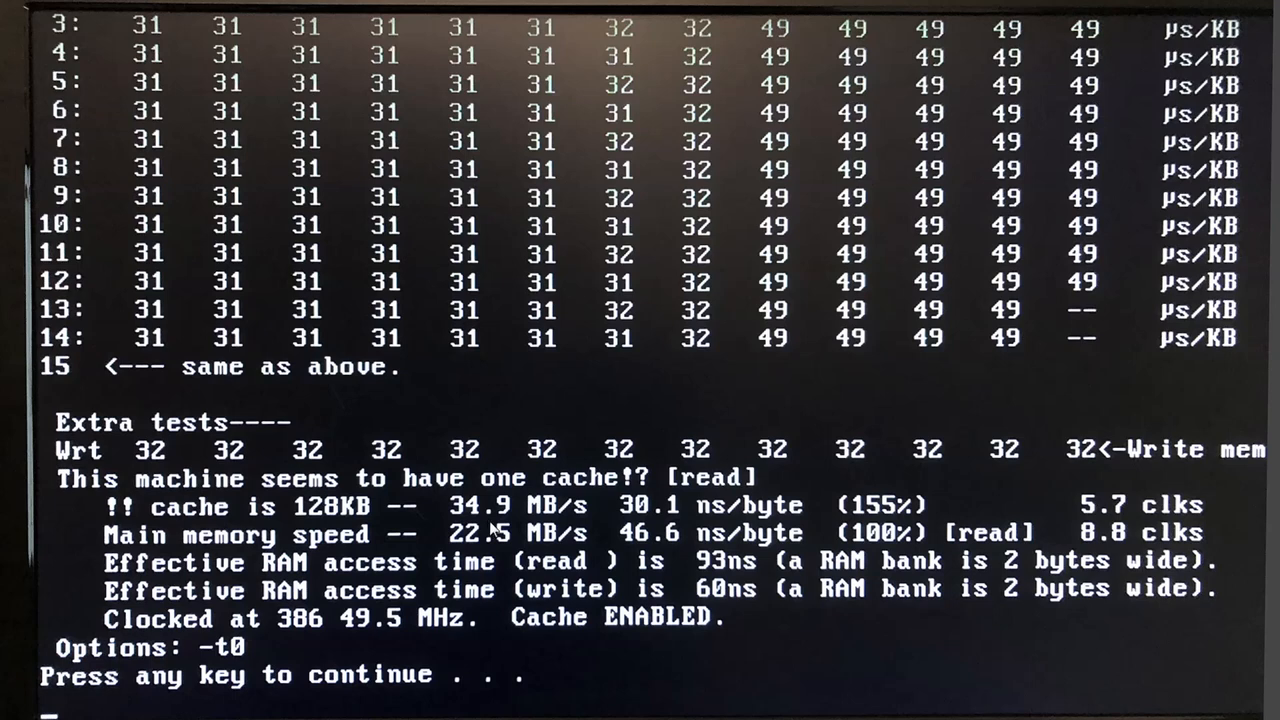
{"action": "mouse_move", "coordinate": [502, 577]}
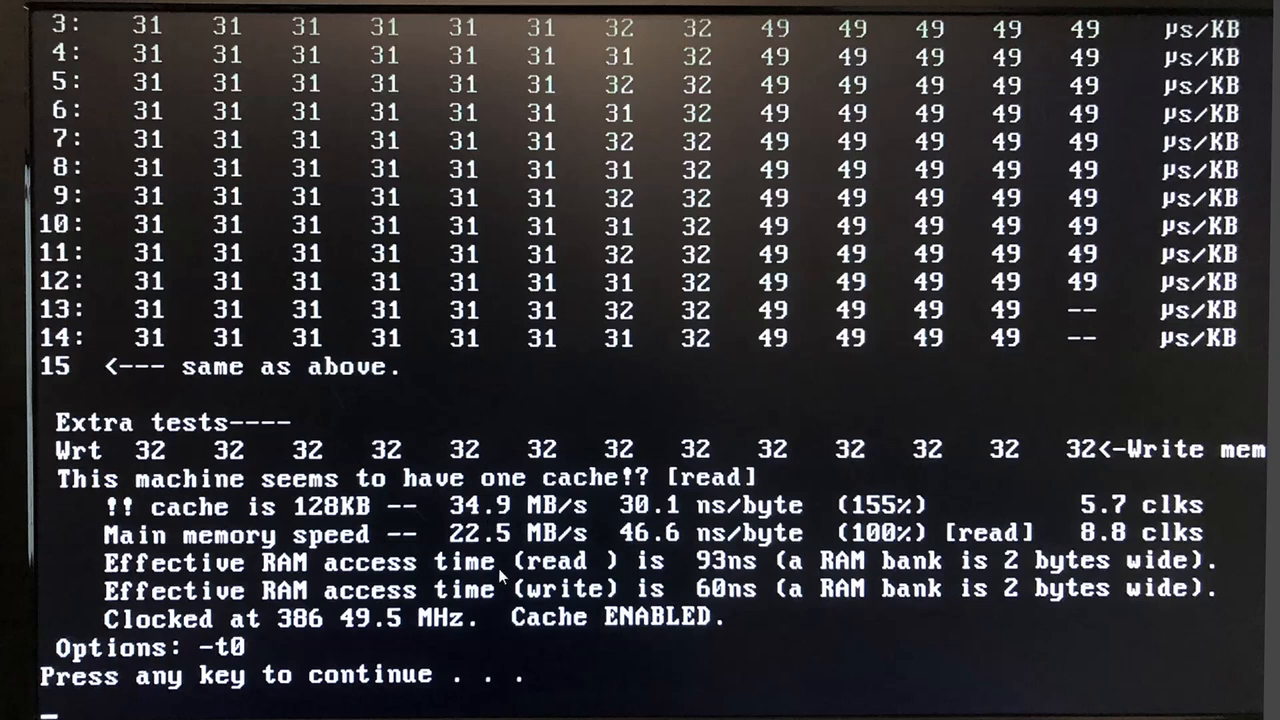
{"action": "mouse_move", "coordinate": [465, 555]}
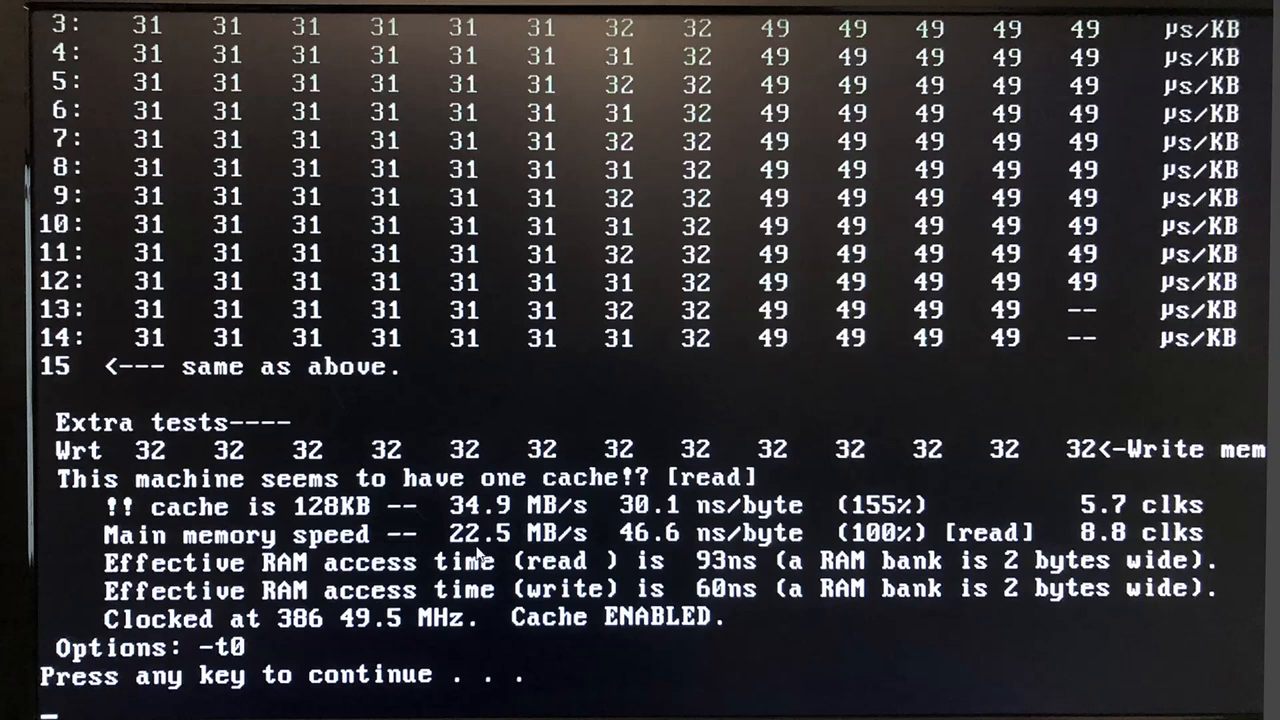
{"action": "mouse_move", "coordinate": [478, 556]}
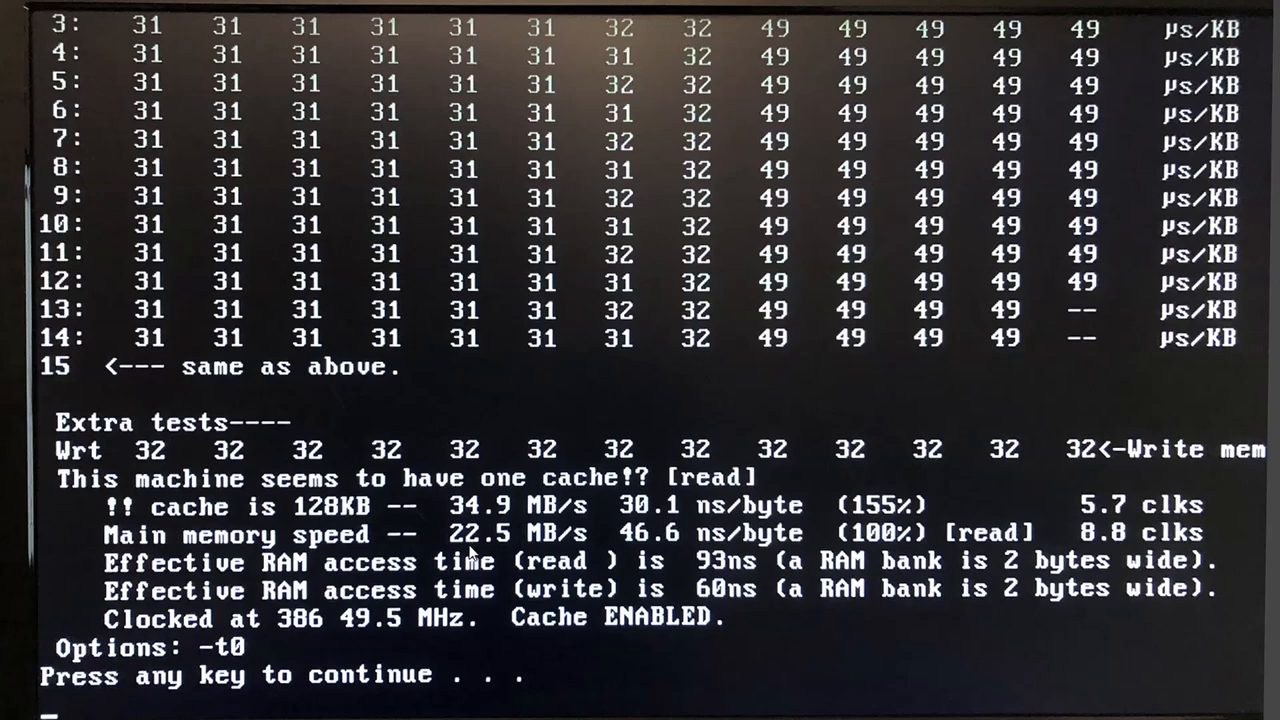
Step: Dismiss the cachechk cache and memory timing results
{"action": "key", "text": "enter"}
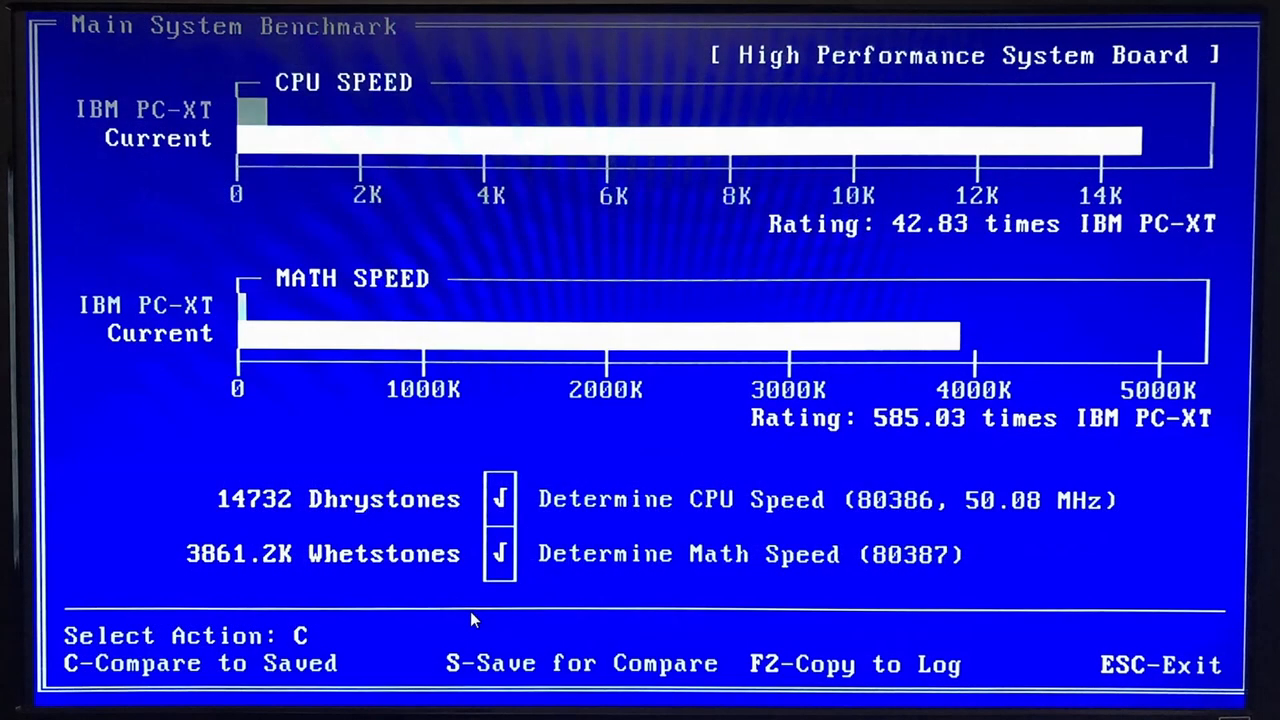
{"action": "mouse_move", "coordinate": [383, 550]}
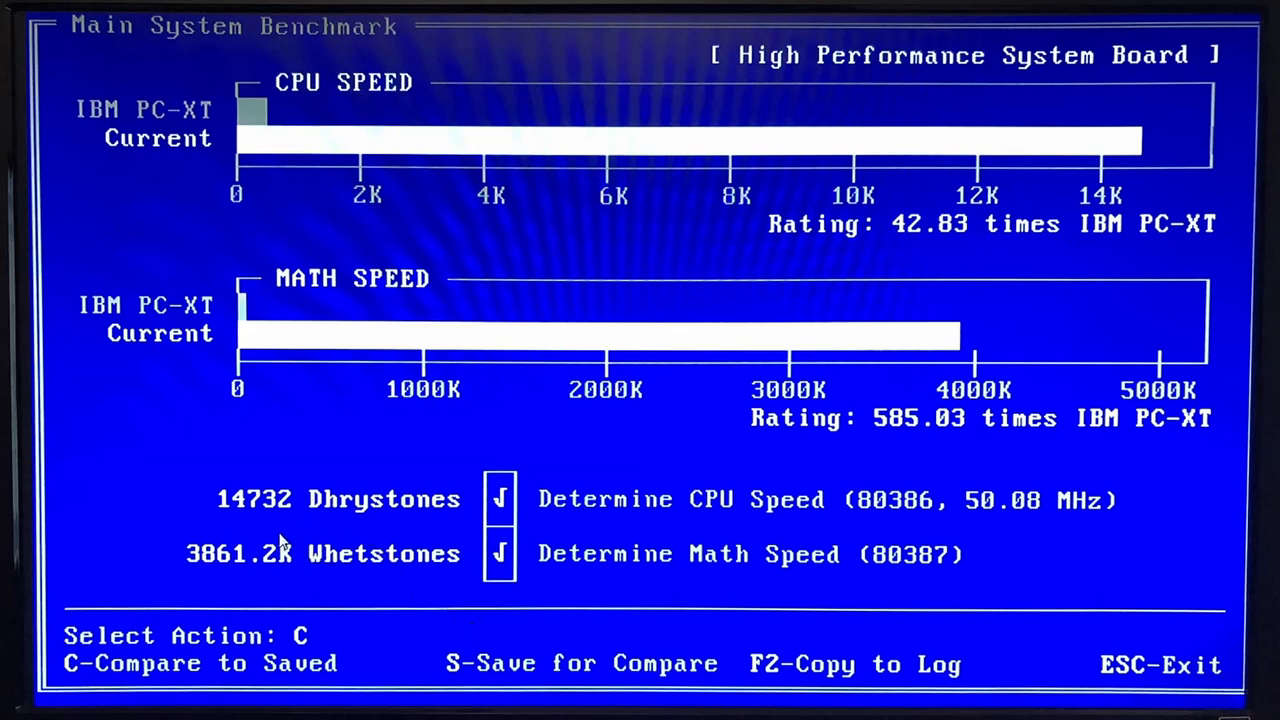
{"action": "mouse_move", "coordinate": [250, 527]}
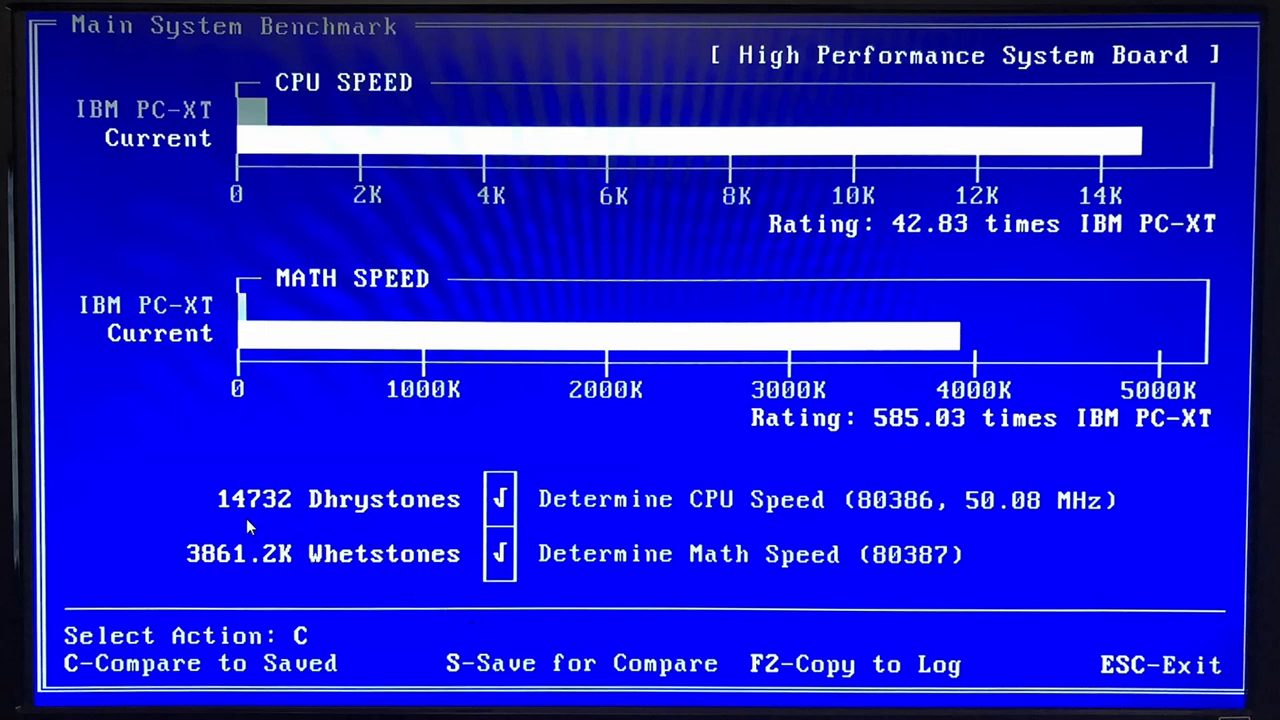
{"action": "mouse_move", "coordinate": [278, 535]}
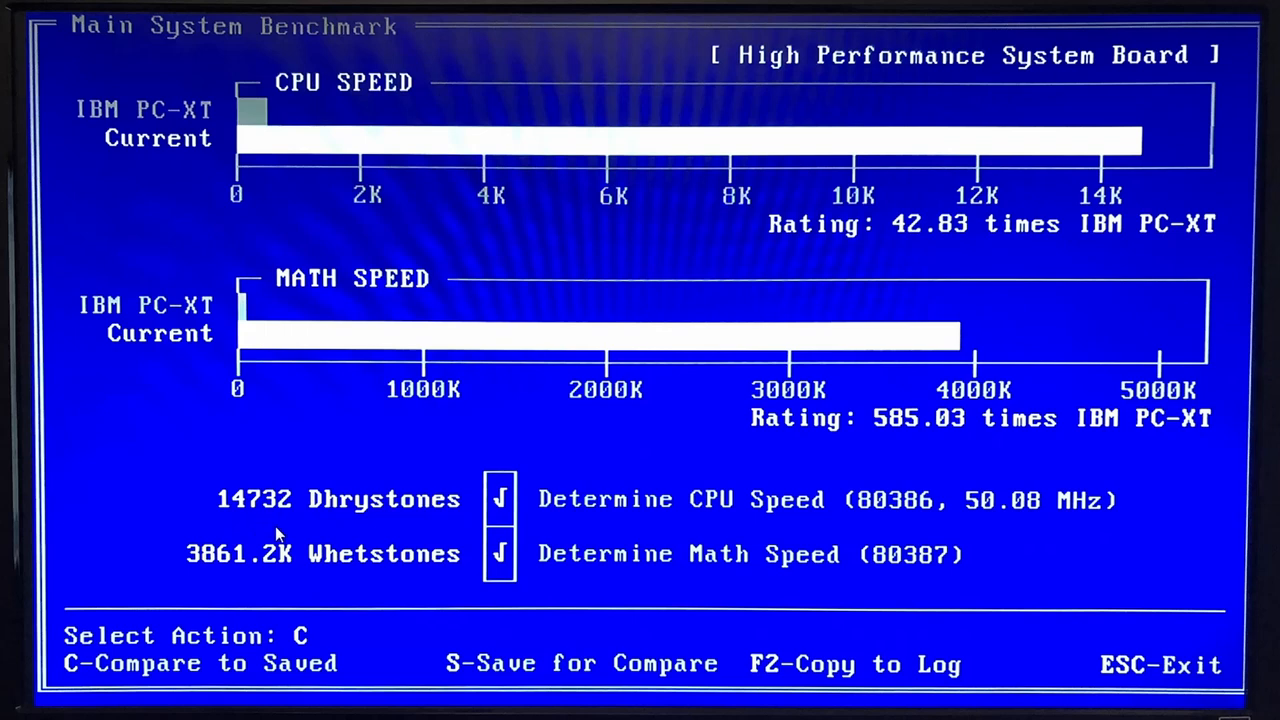
{"action": "mouse_move", "coordinate": [268, 587]}
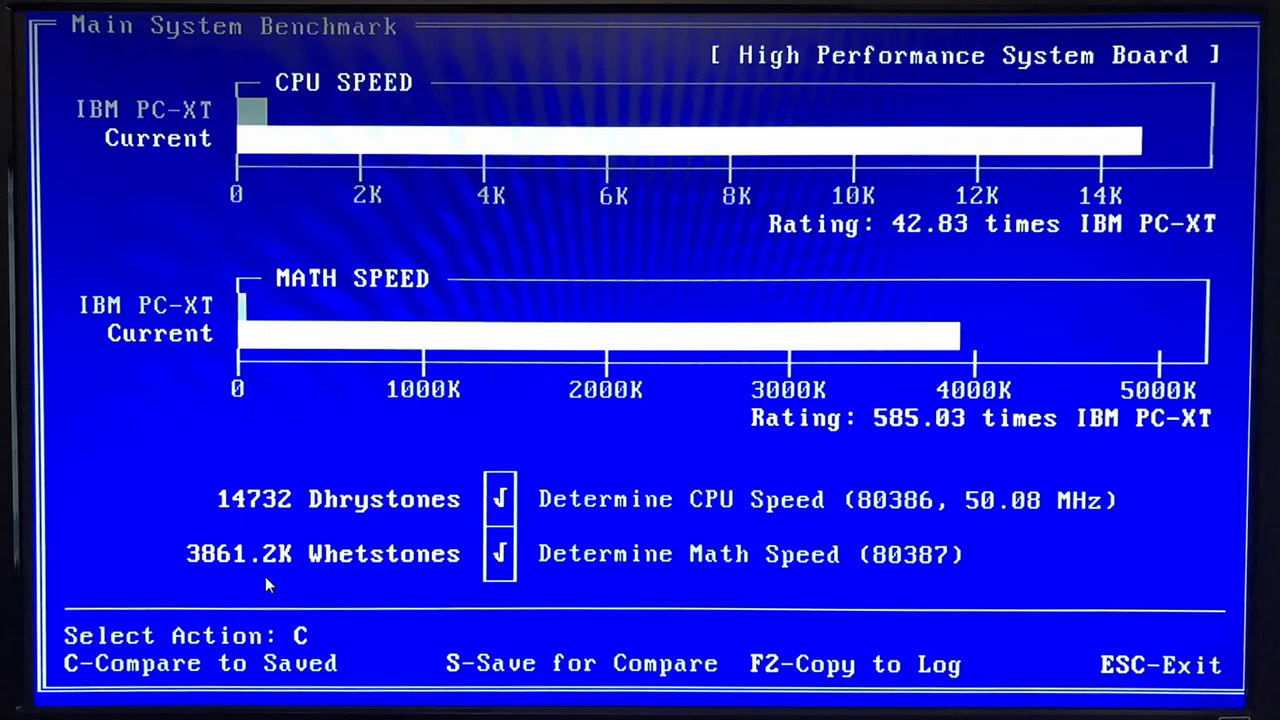
{"action": "mouse_move", "coordinate": [225, 575]}
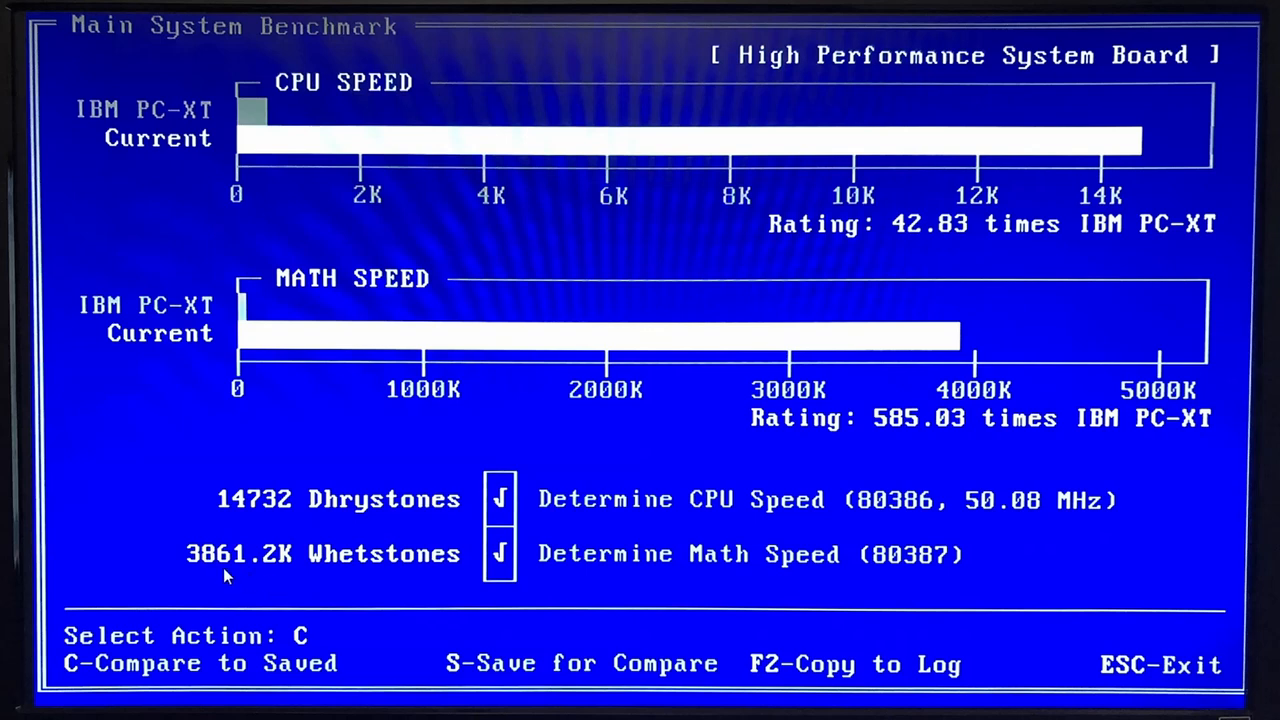
{"action": "mouse_move", "coordinate": [268, 593]}
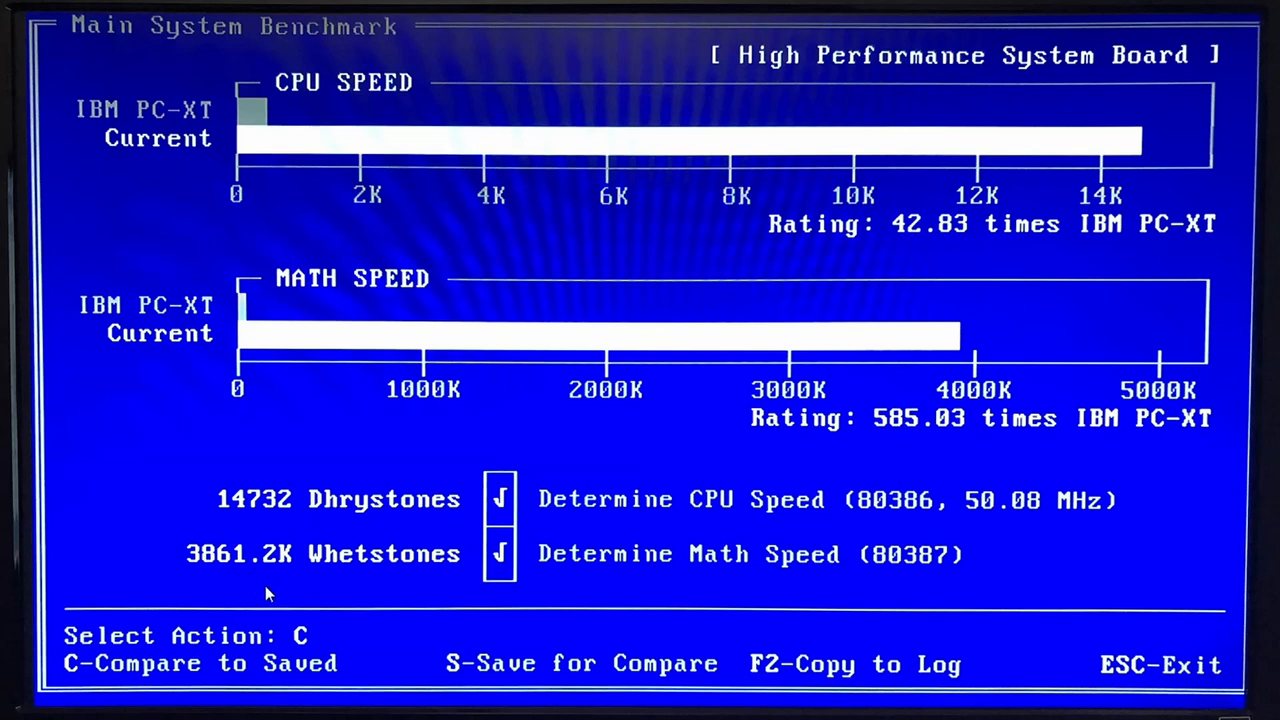
{"action": "mouse_move", "coordinate": [258, 598]}
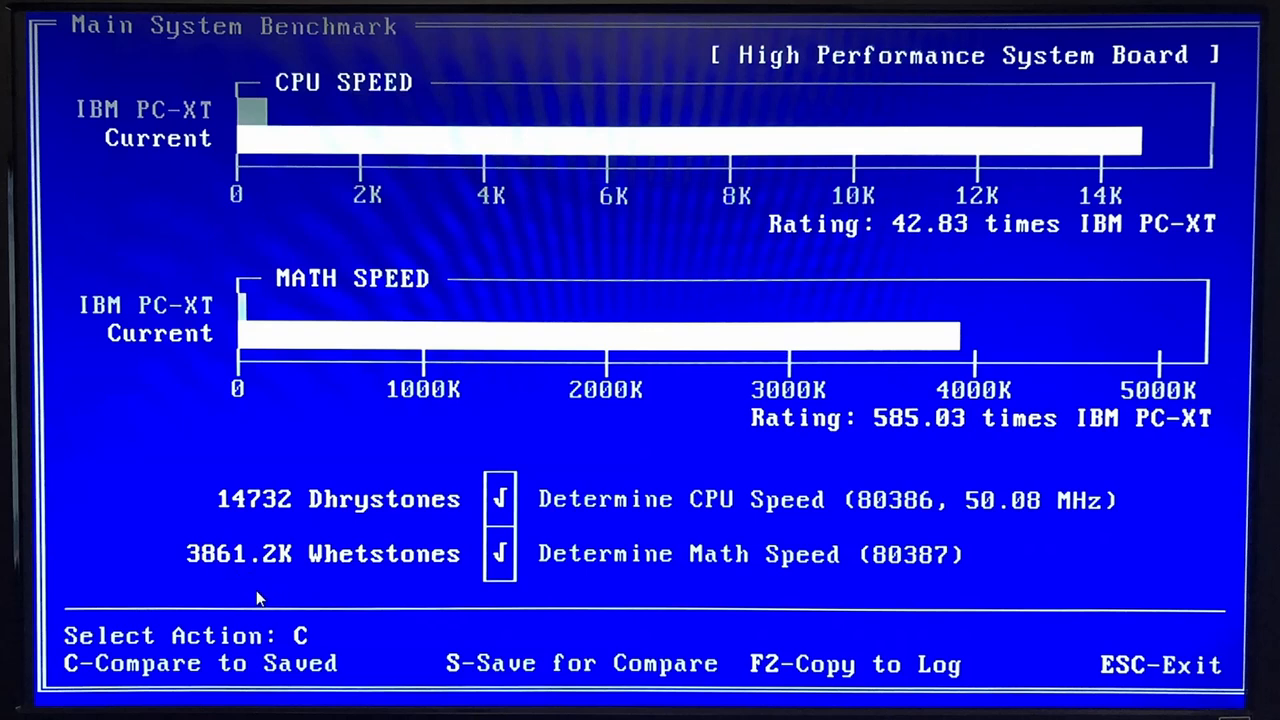
{"action": "mouse_move", "coordinate": [230, 590]}
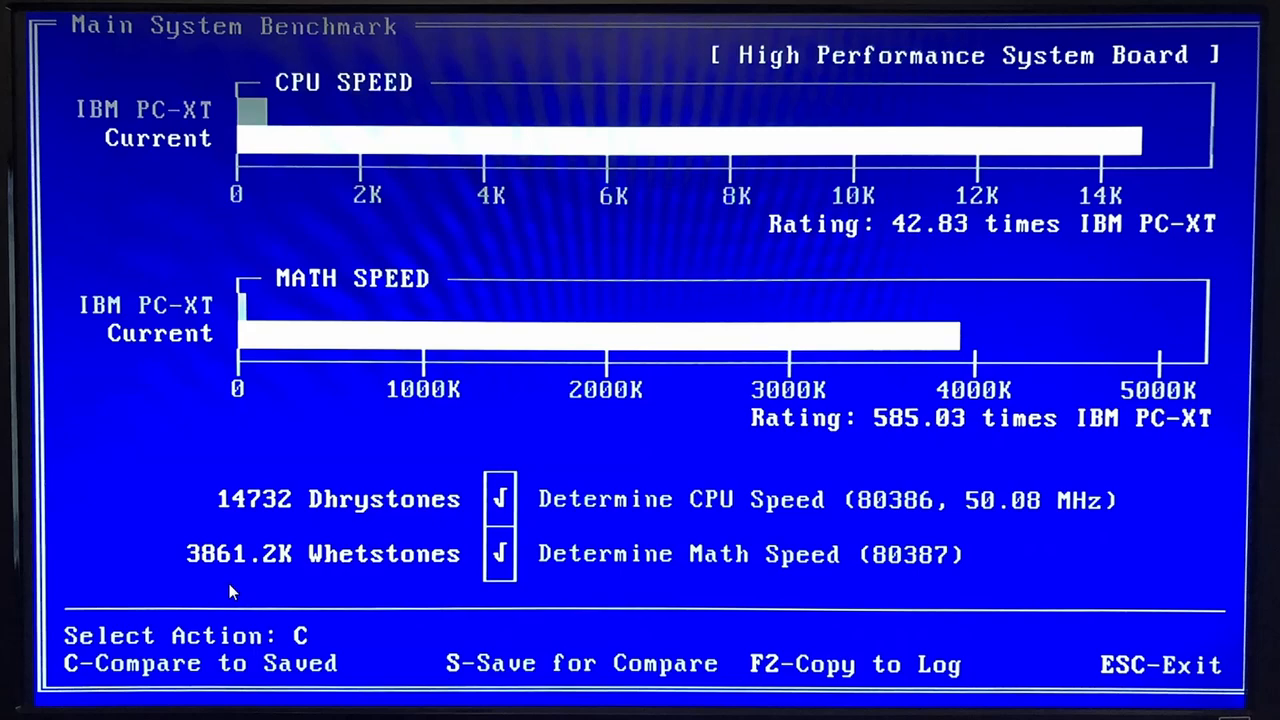
{"action": "mouse_move", "coordinate": [237, 590]}
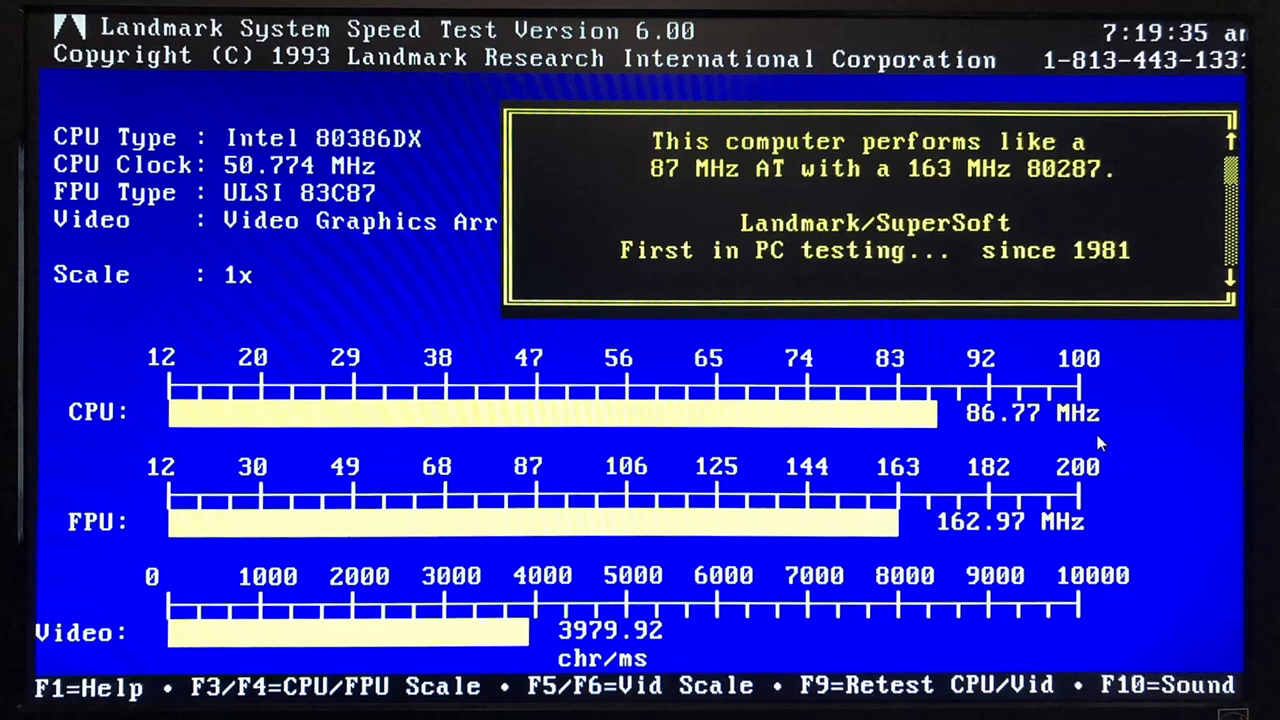
{"action": "mouse_move", "coordinate": [948, 415]}
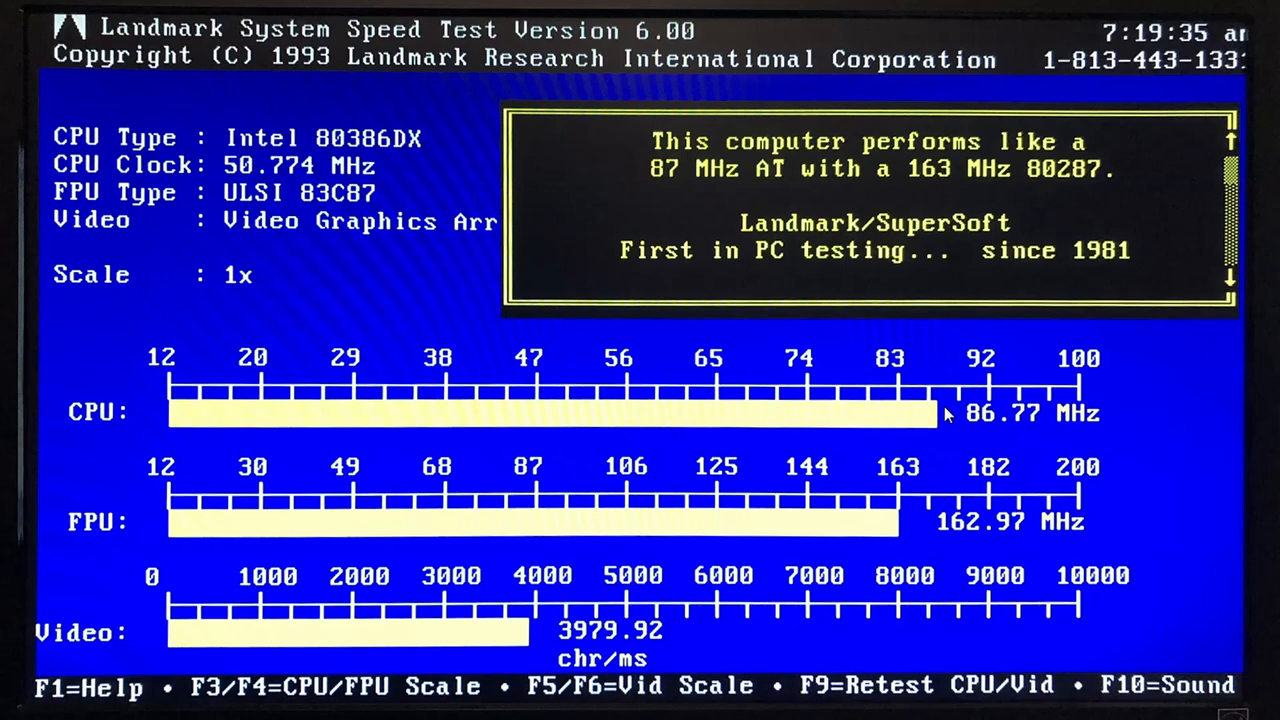
{"action": "mouse_move", "coordinate": [935, 525]}
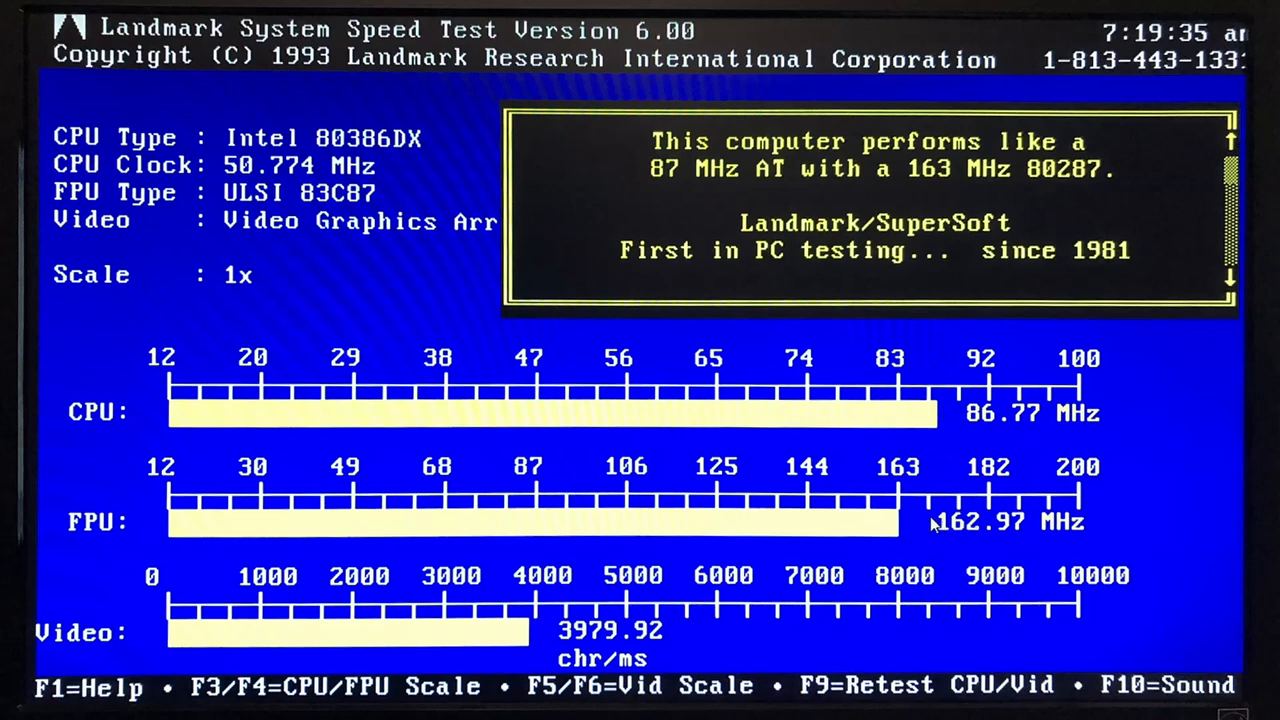
{"action": "mouse_move", "coordinate": [962, 507]}
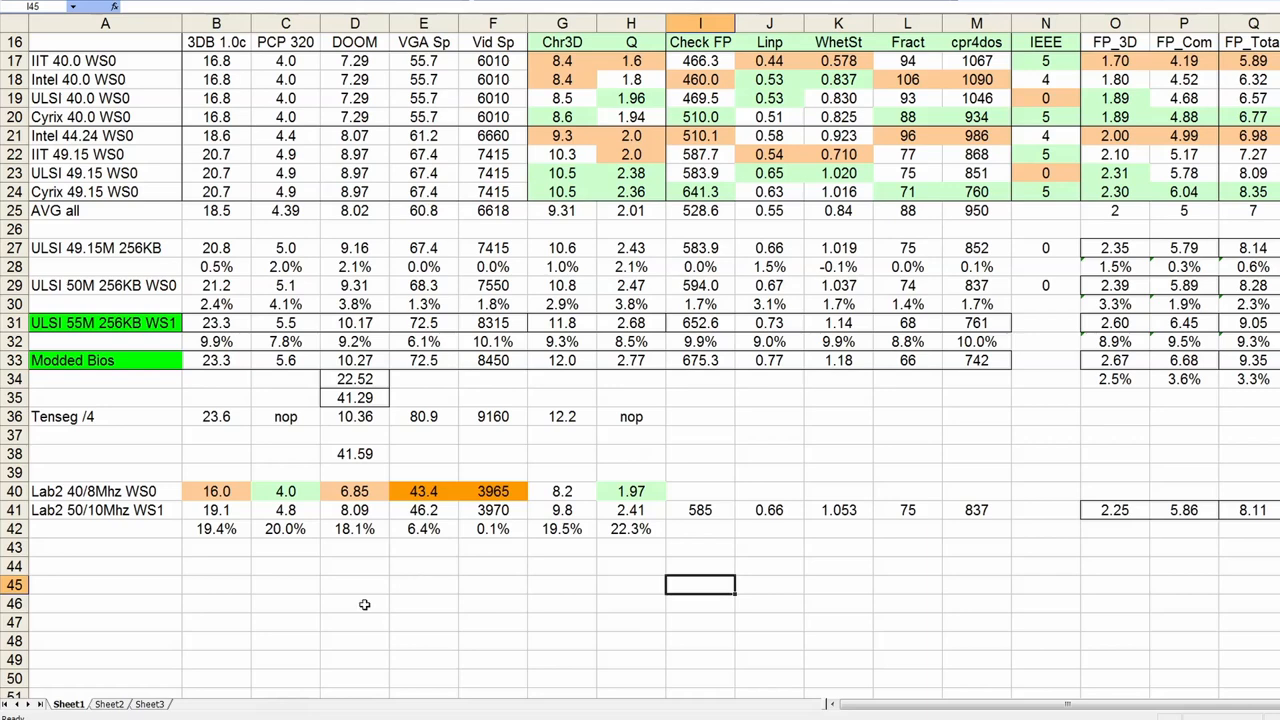
{"action": "mouse_move", "coordinate": [351, 596]}
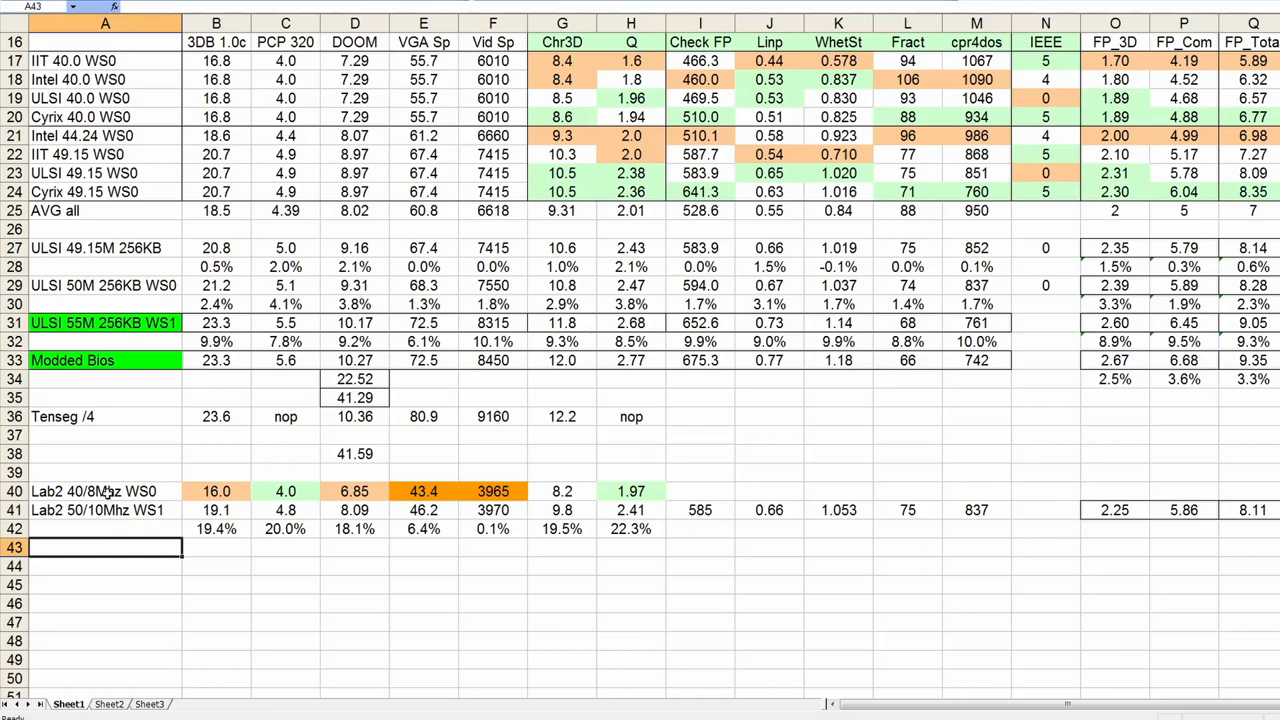
Step: Select the Lab2 40/8Mhz WS0 results row in the Excel comparison sheet
{"action": "left_click", "coordinate": [105, 510]}
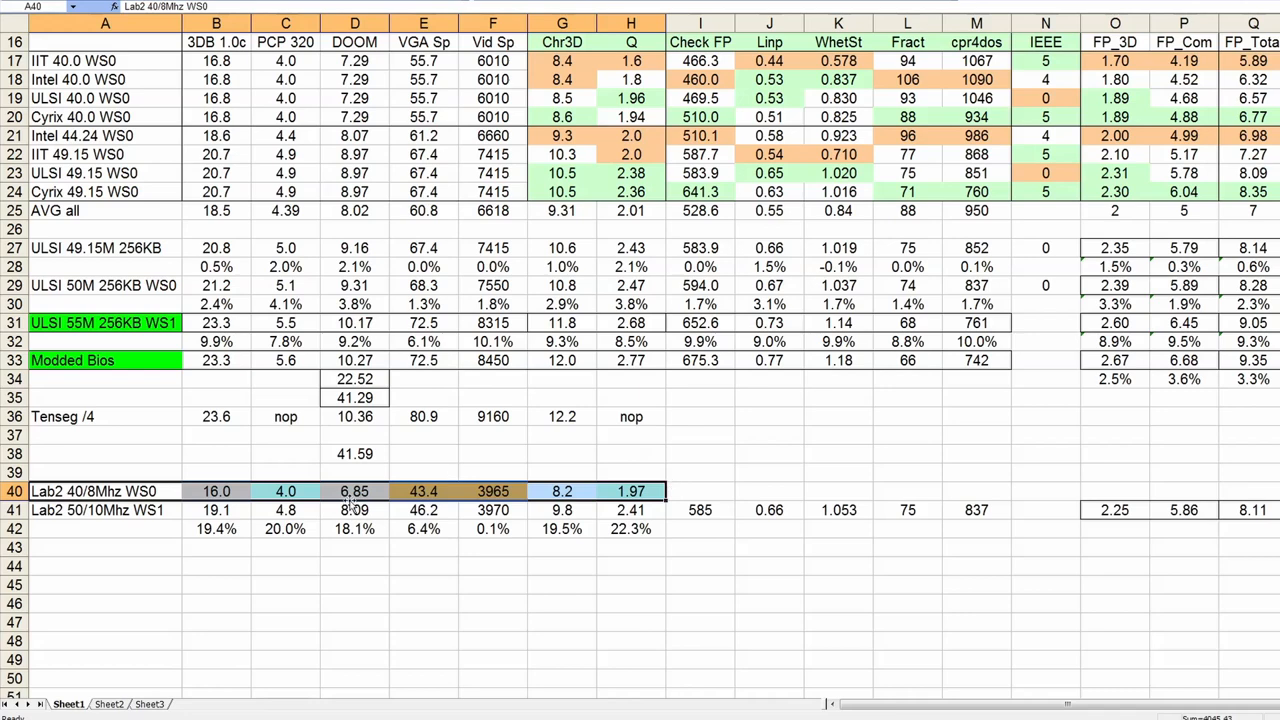
{"action": "mouse_move", "coordinate": [188, 523]}
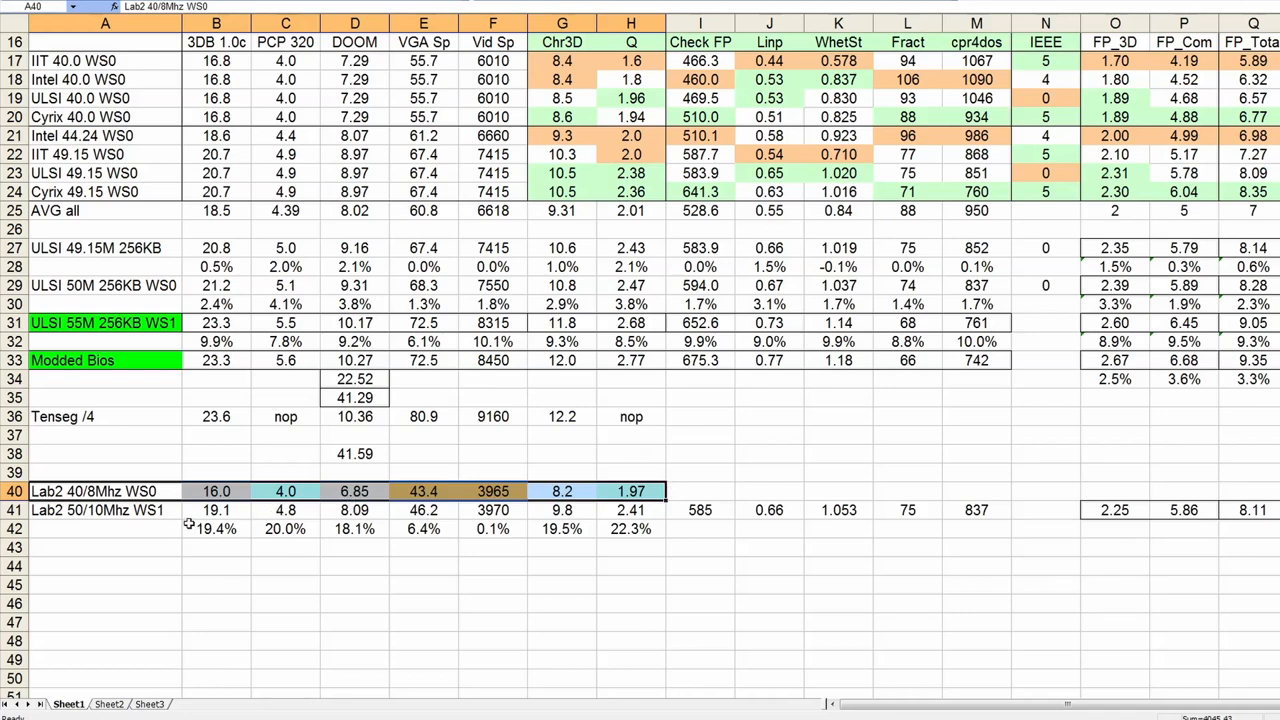
{"action": "mouse_move", "coordinate": [114, 491]}
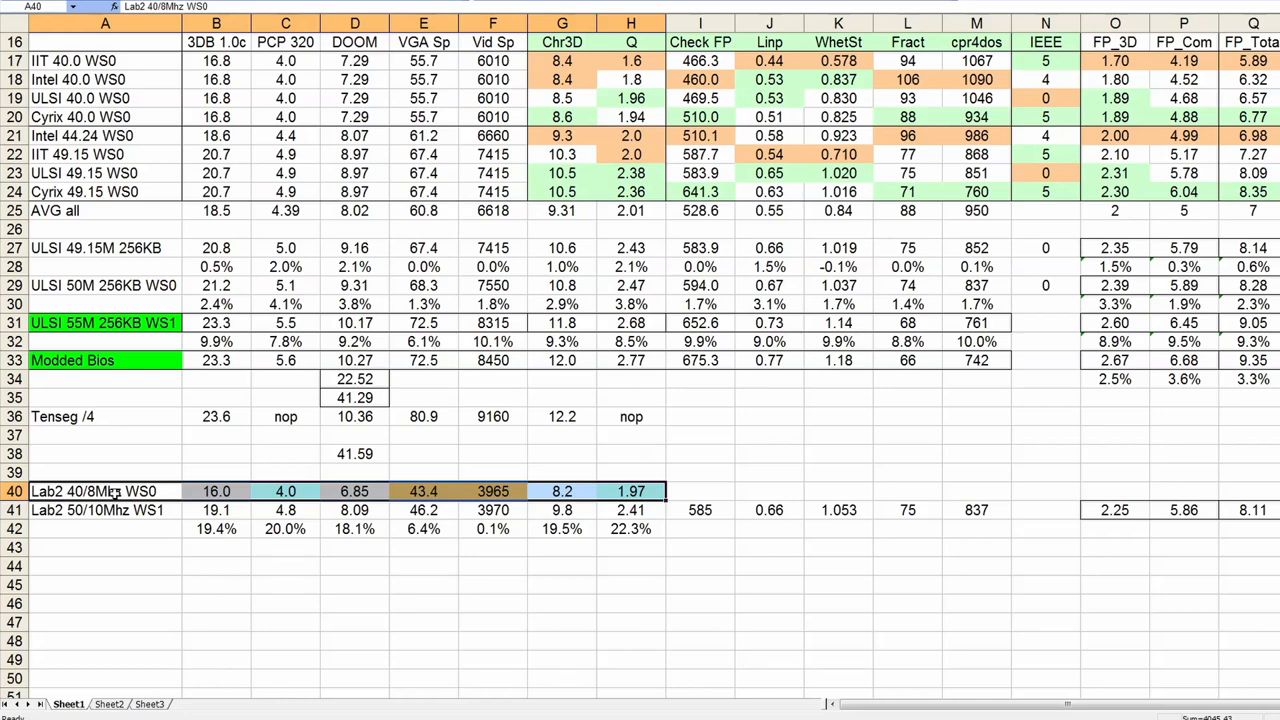
{"action": "mouse_move", "coordinate": [110, 495]}
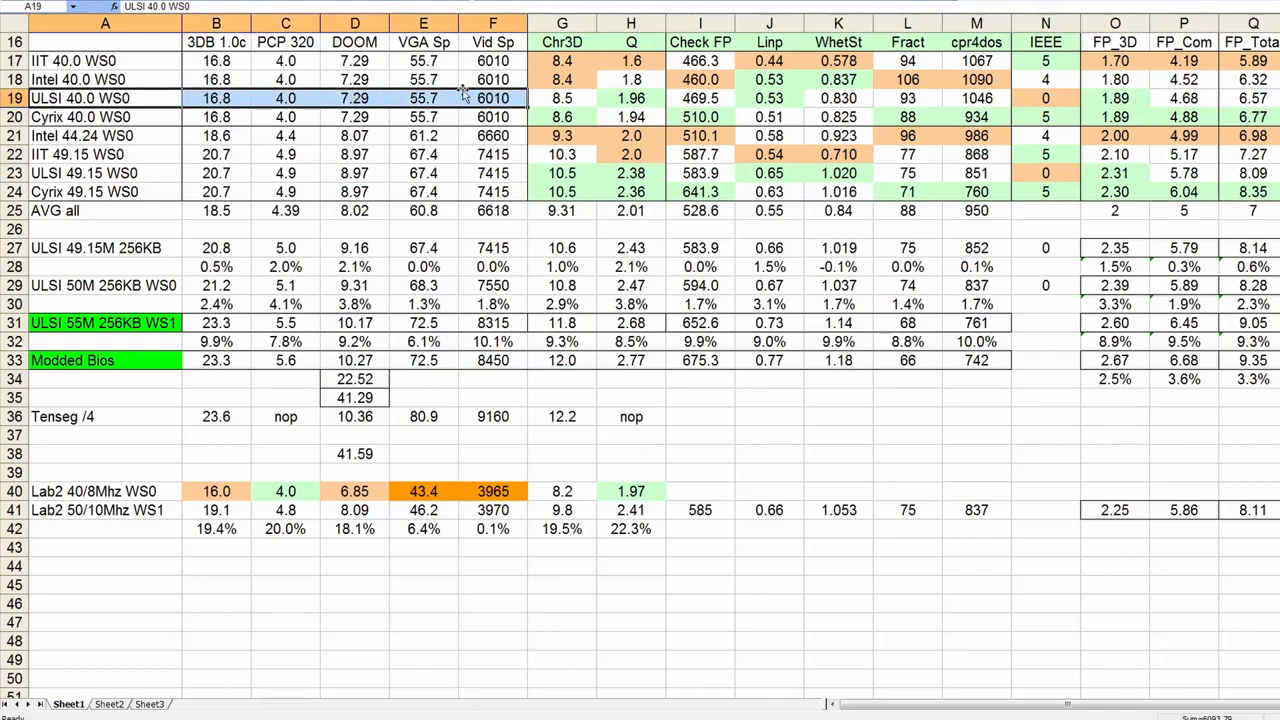
{"action": "mouse_move", "coordinate": [173, 127]}
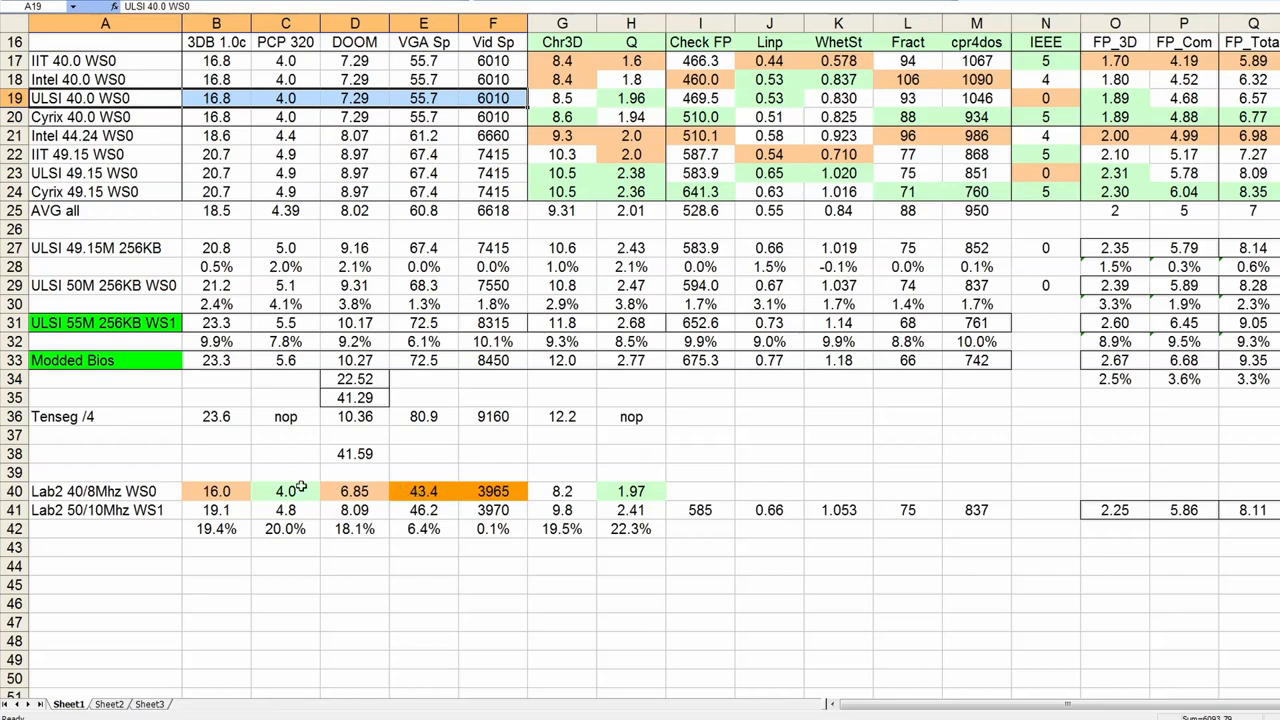
{"action": "left_click", "coordinate": [285, 491]}
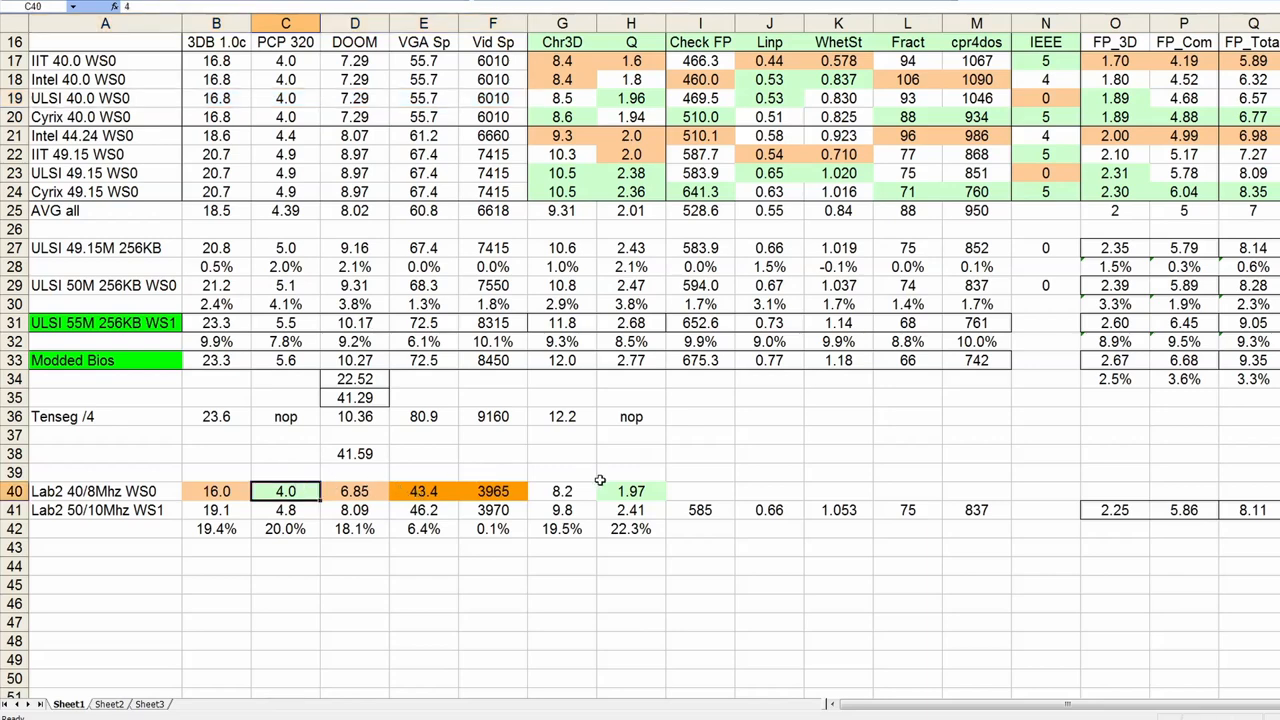
{"action": "left_click", "coordinate": [631, 491]}
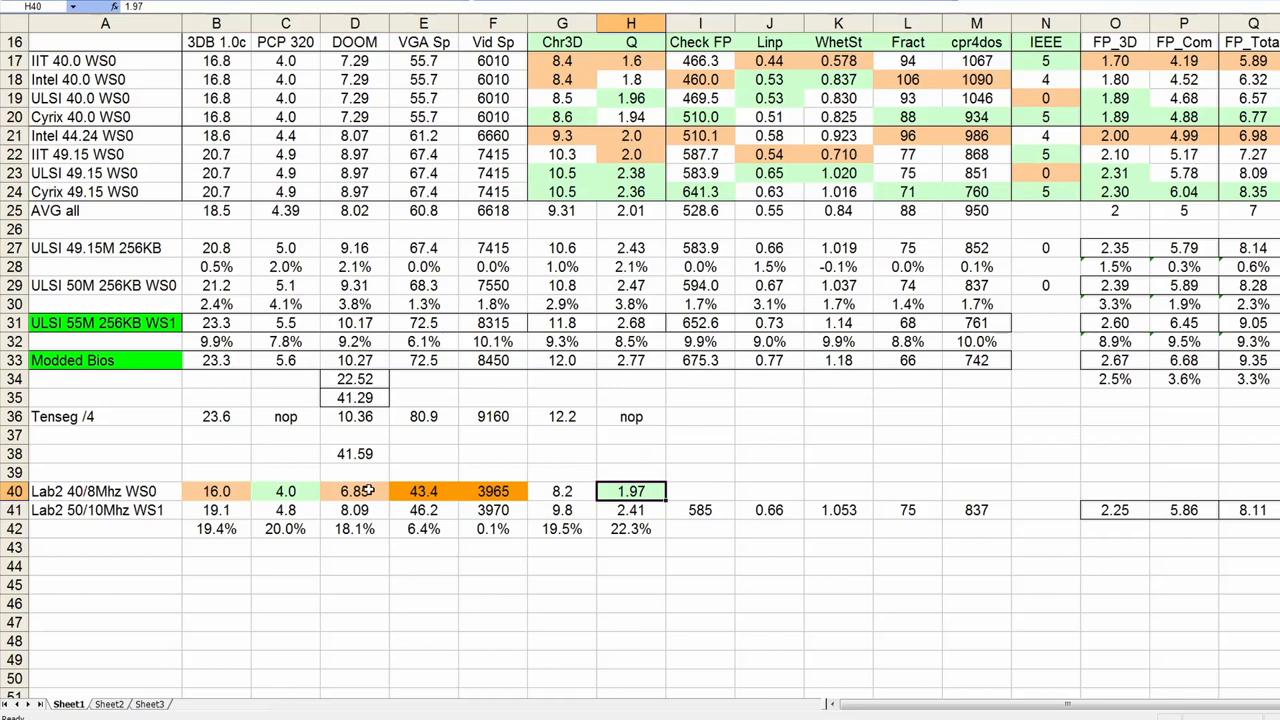
{"action": "left_click", "coordinate": [354, 491]}
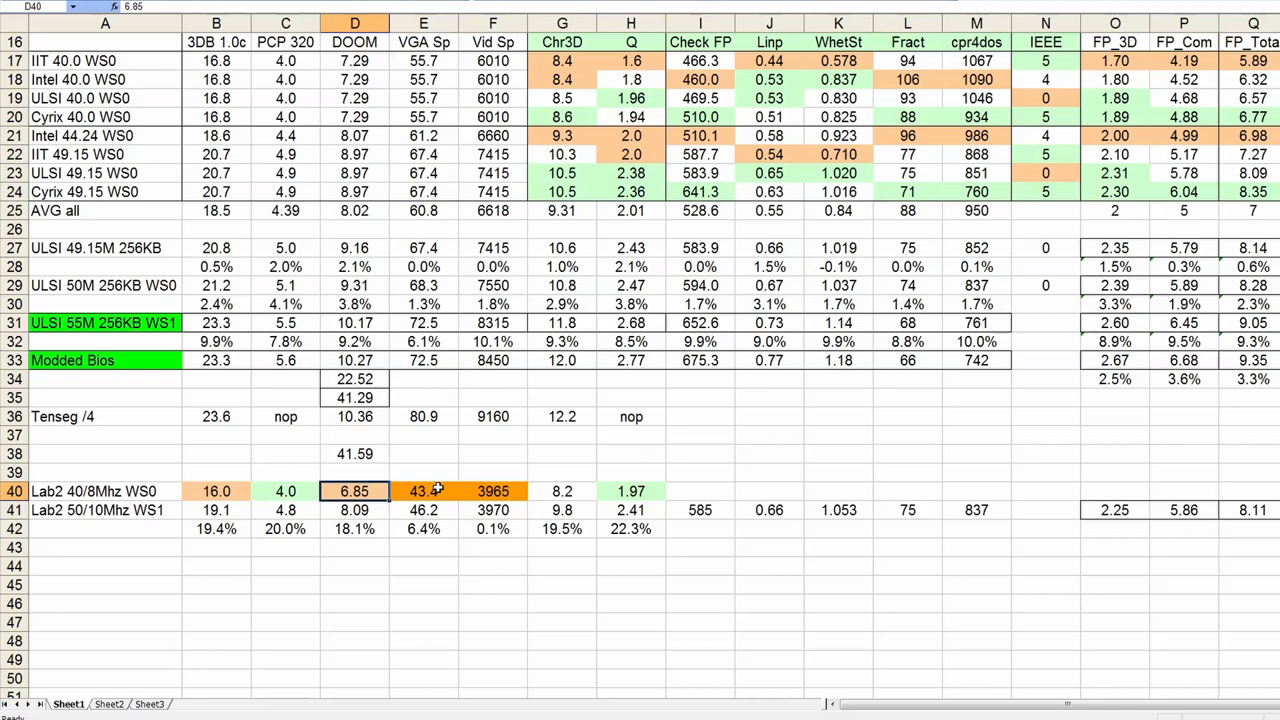
{"action": "left_click", "coordinate": [423, 491]}
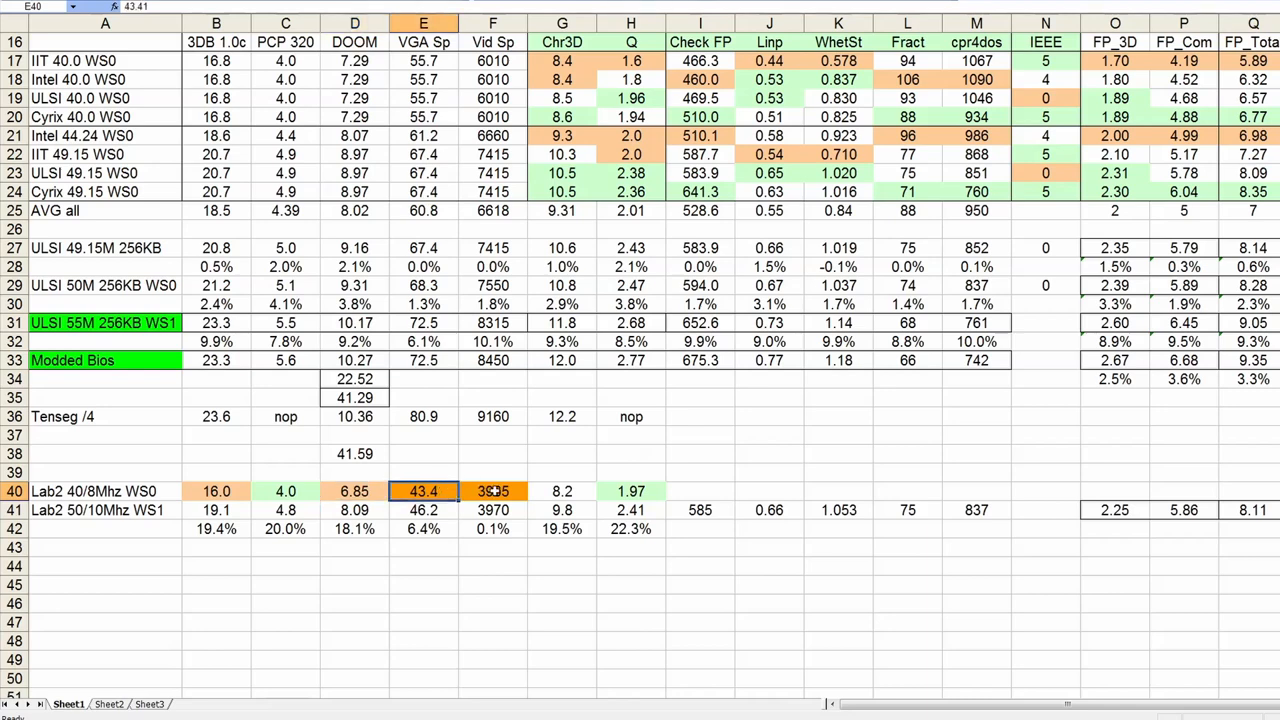
{"action": "left_click", "coordinate": [492, 491]}
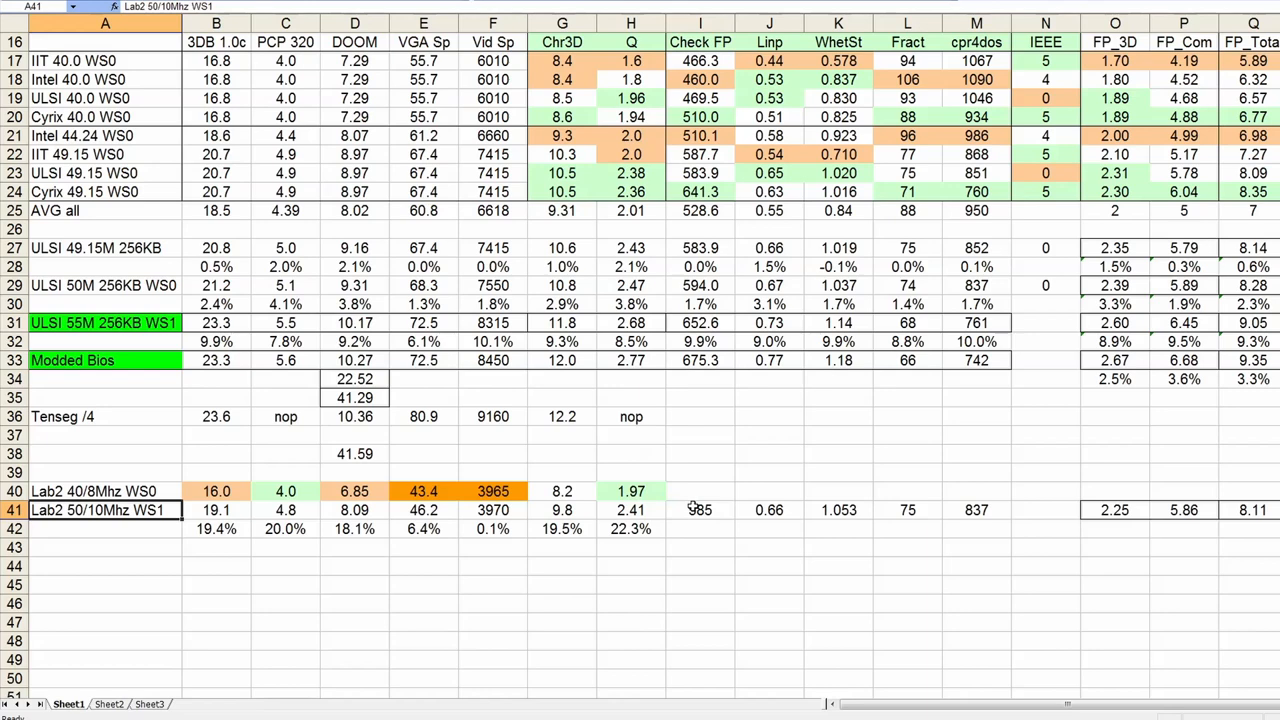
{"action": "left_click", "coordinate": [104, 285]}
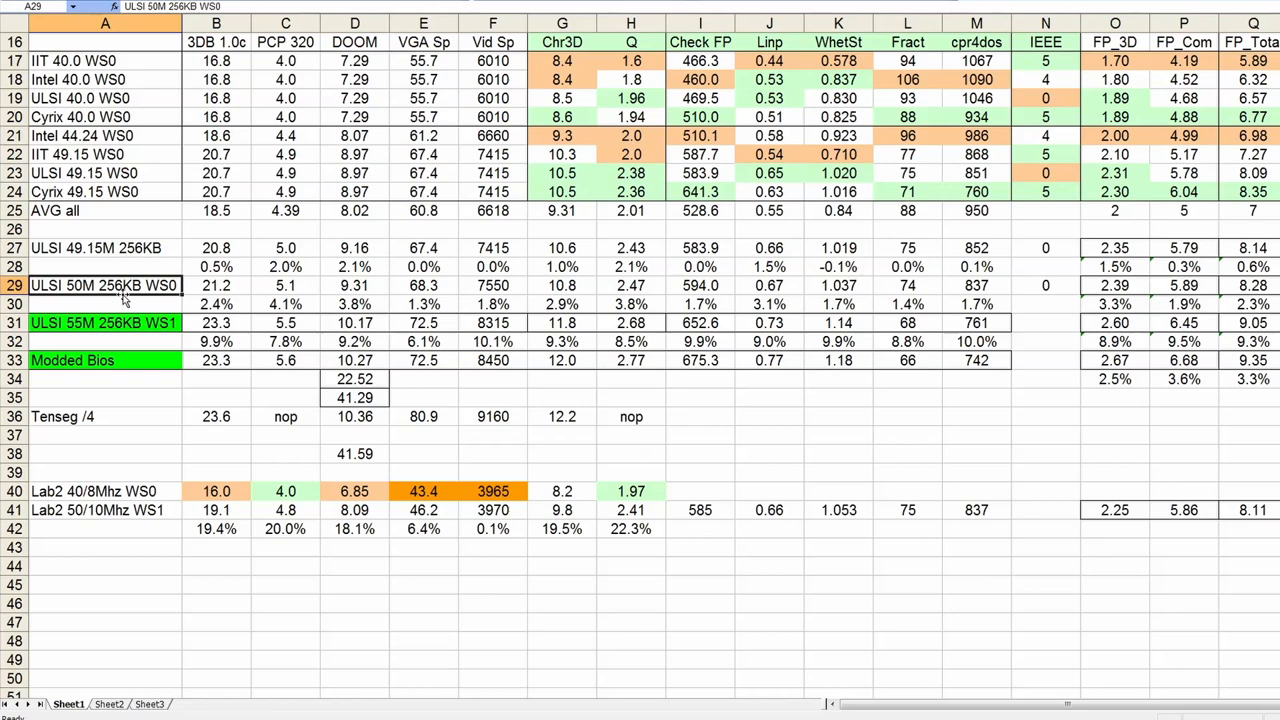
{"action": "mouse_move", "coordinate": [797, 293]}
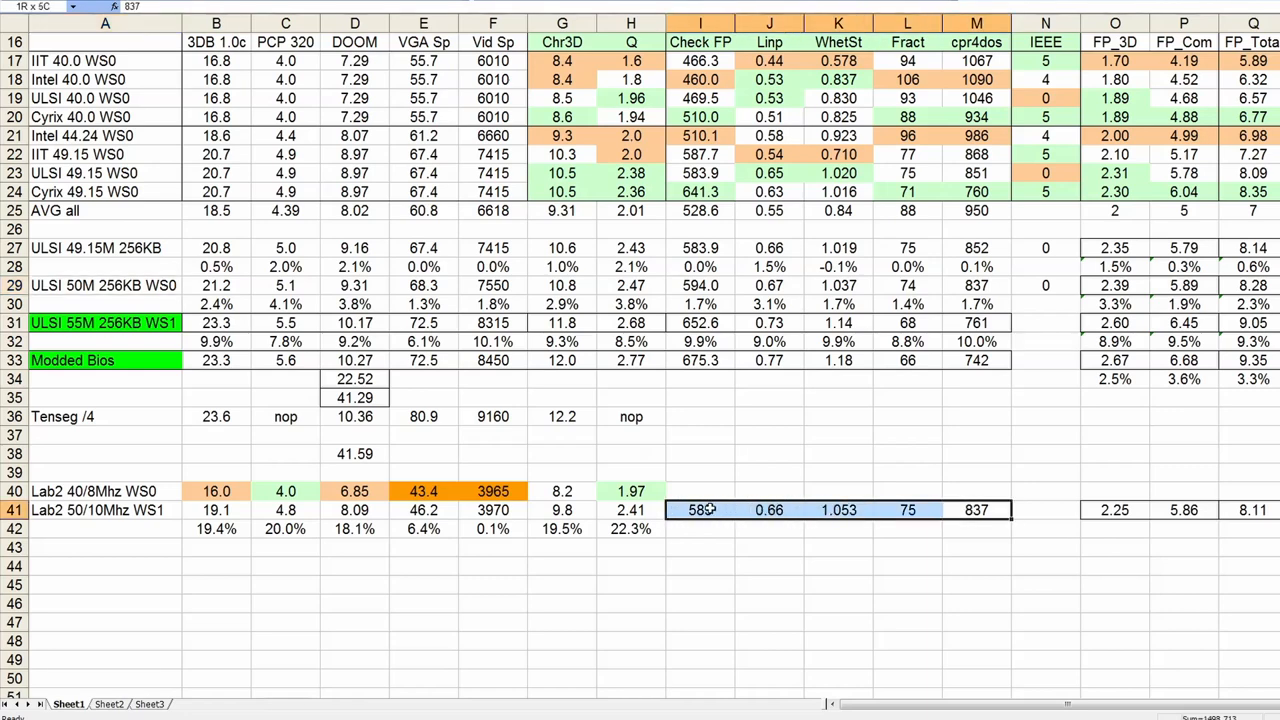
{"action": "left_click", "coordinate": [700, 510]}
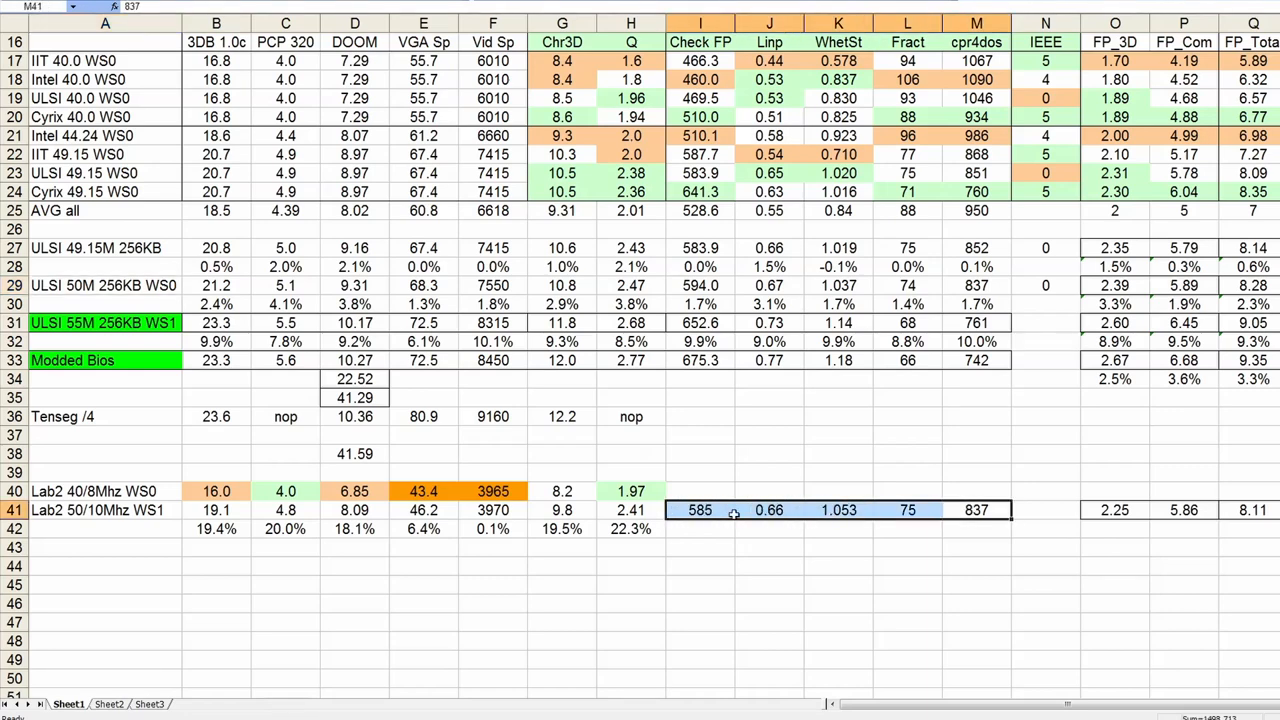